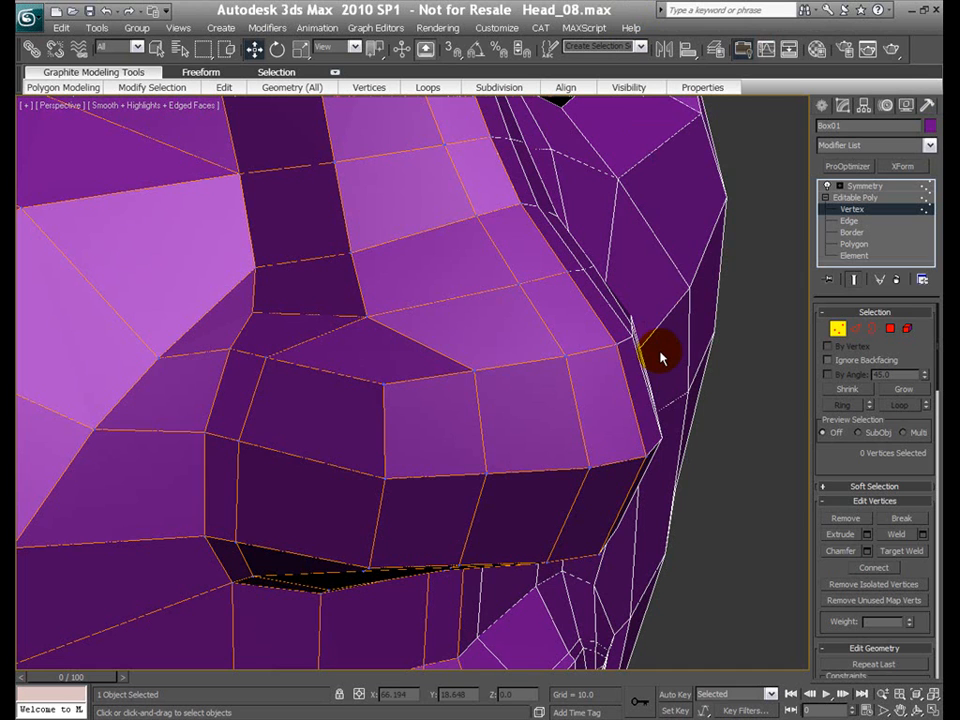
{"action": "mouse_move", "coordinate": [435, 490]}
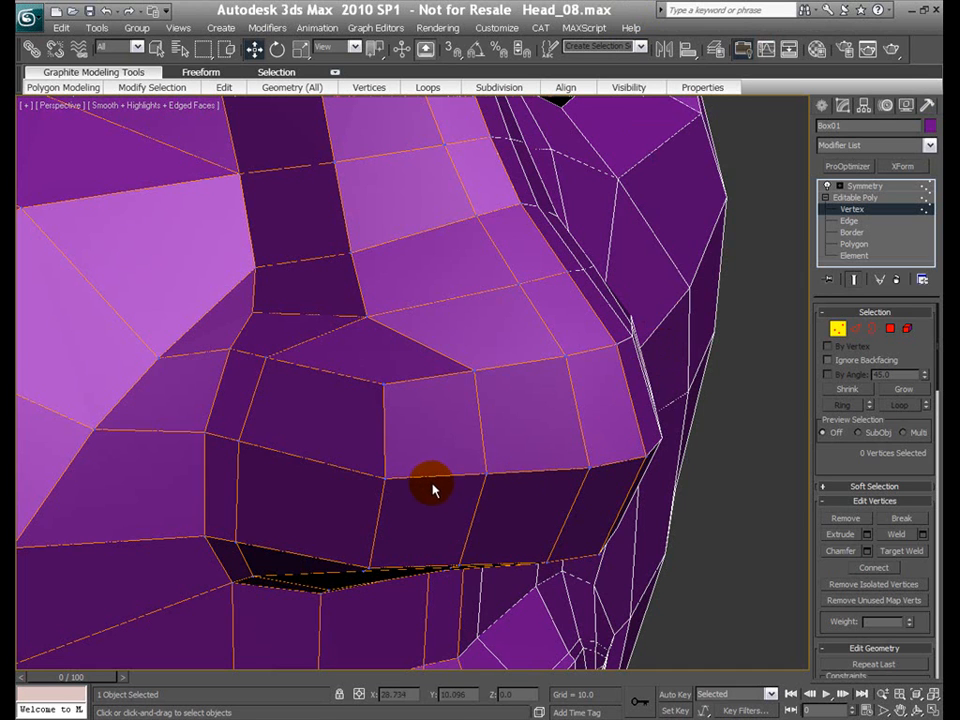
{"action": "mouse_move", "coordinate": [399, 548]}
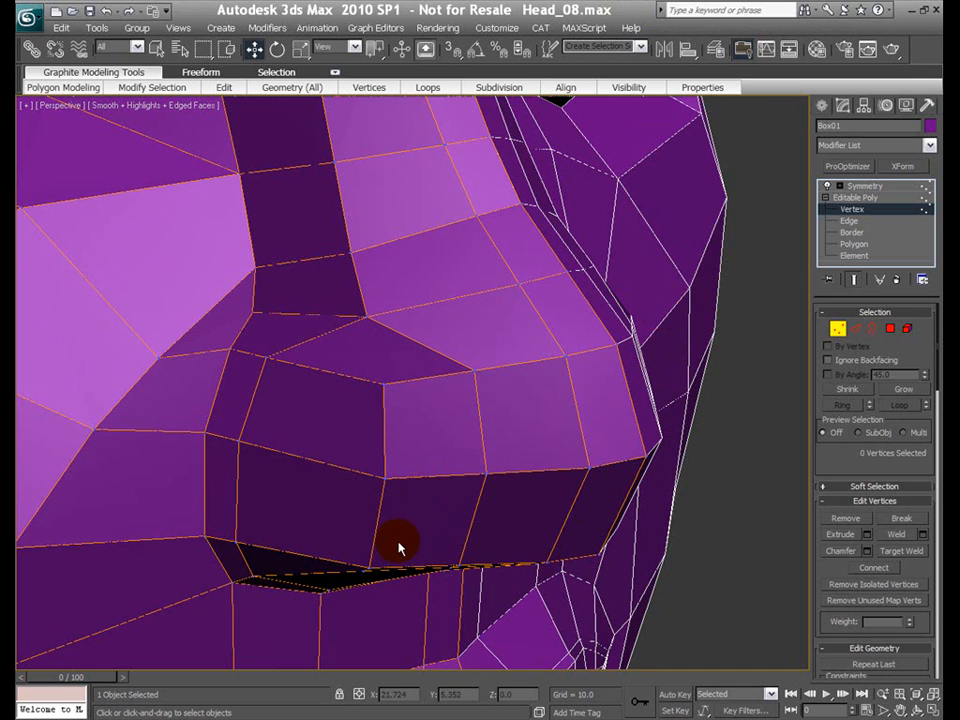
{"action": "mouse_move", "coordinate": [350, 375]}
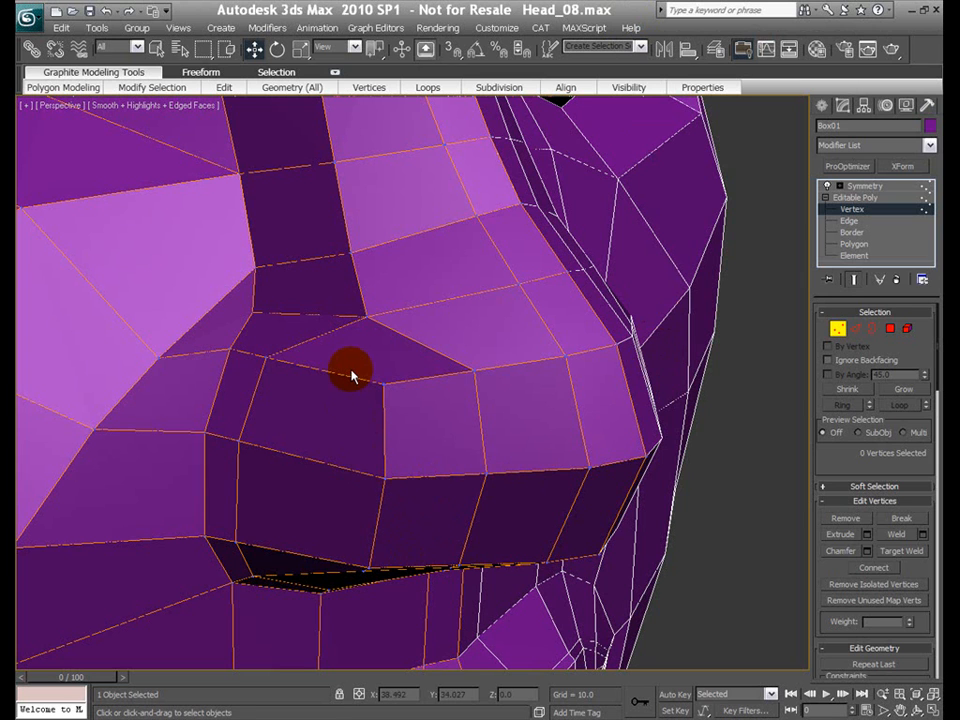
{"action": "mouse_move", "coordinate": [268, 372]}
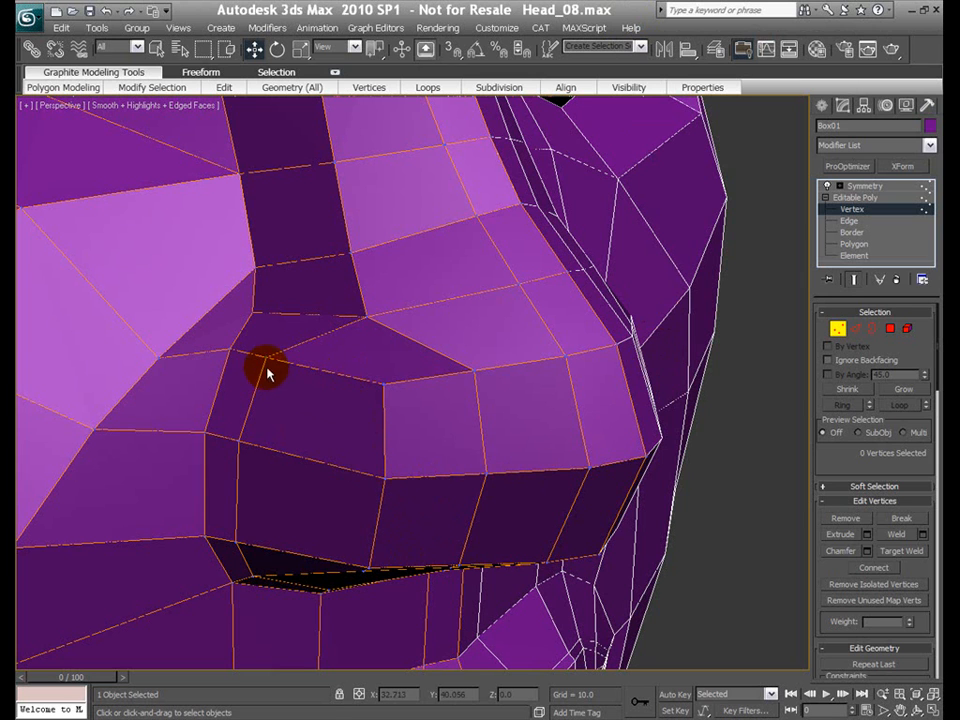
- Select the three vertices at the nostril wing on the side of the nose
{"action": "left_click", "coordinate": [268, 370]}
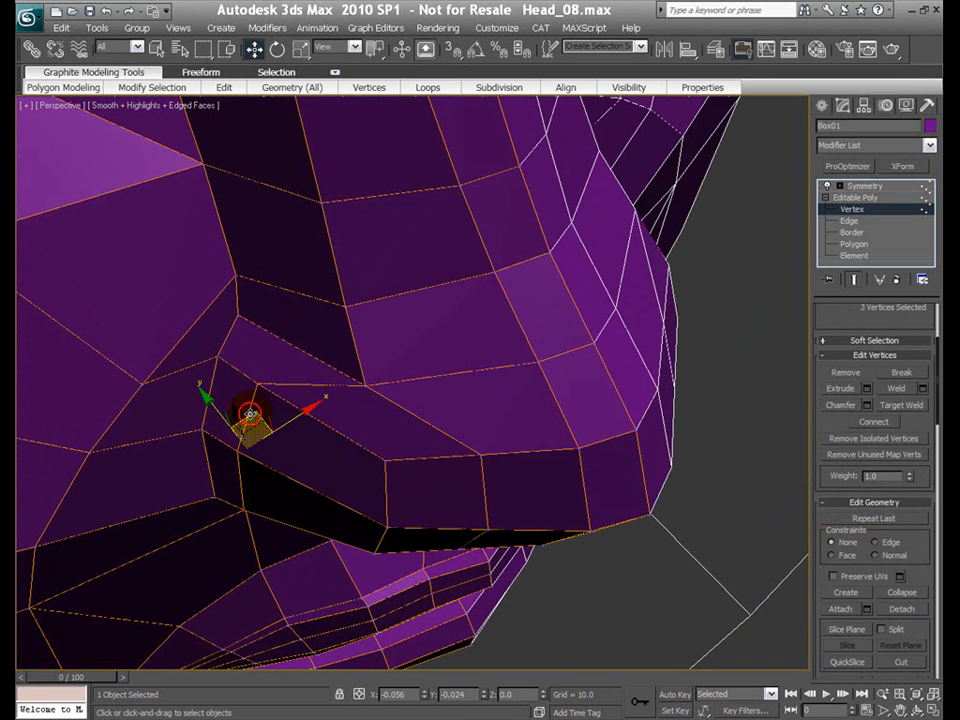
- Pull the nostril wing vertices inward and shape the nostril corner
{"action": "left_click_drag", "start_coordinate": [250, 415], "coordinate": [230, 425]}
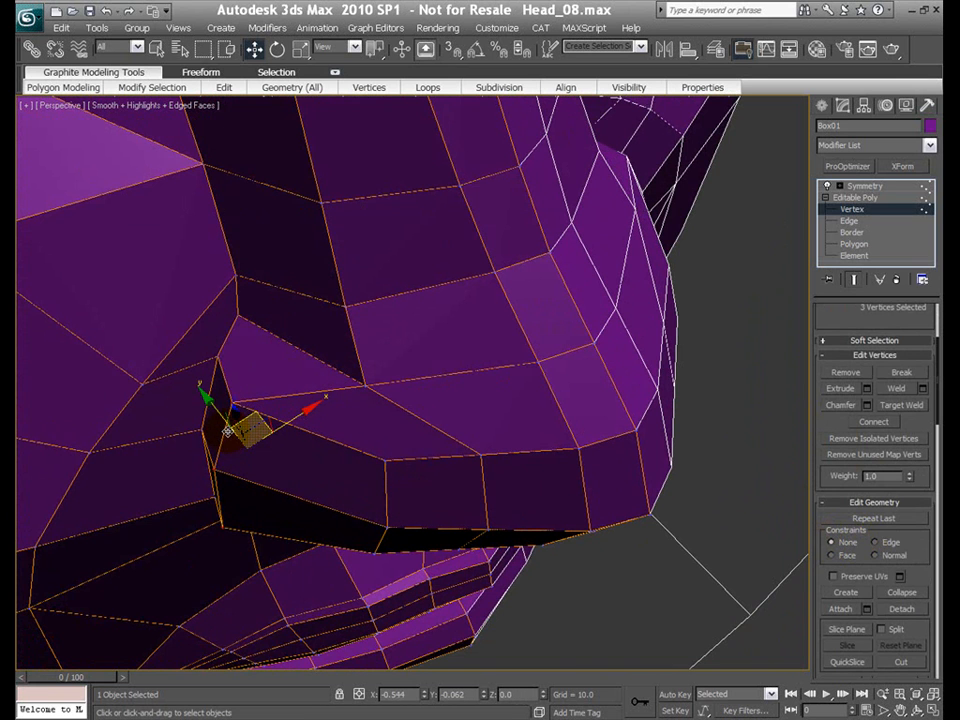
{"action": "left_click_drag", "start_coordinate": [230, 420], "coordinate": [225, 435]}
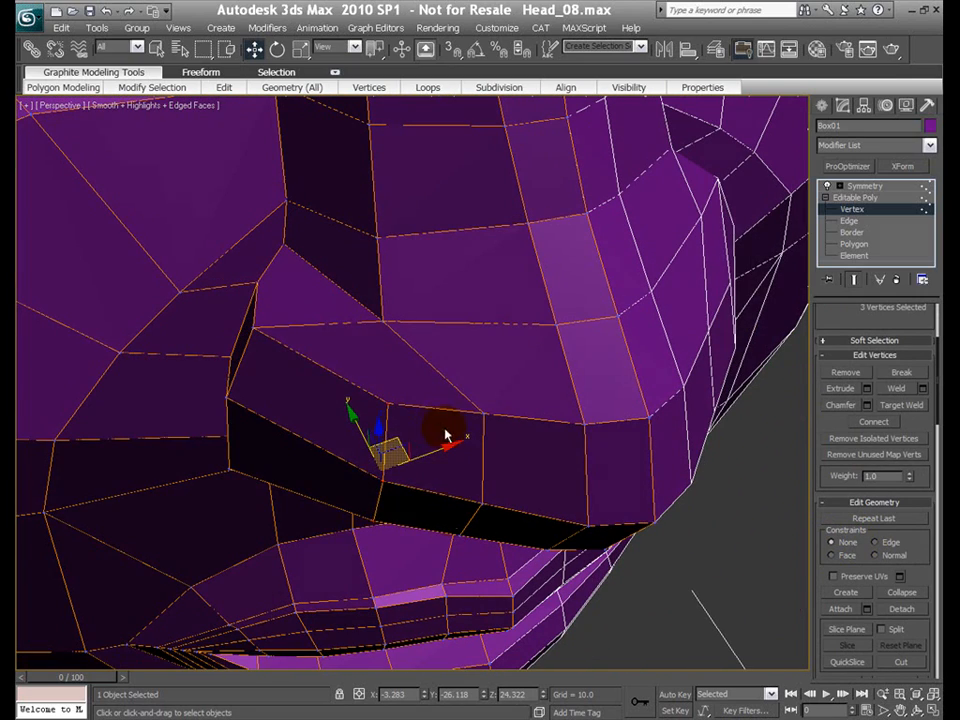
{"action": "left_click_drag", "start_coordinate": [445, 435], "coordinate": [343, 450]}
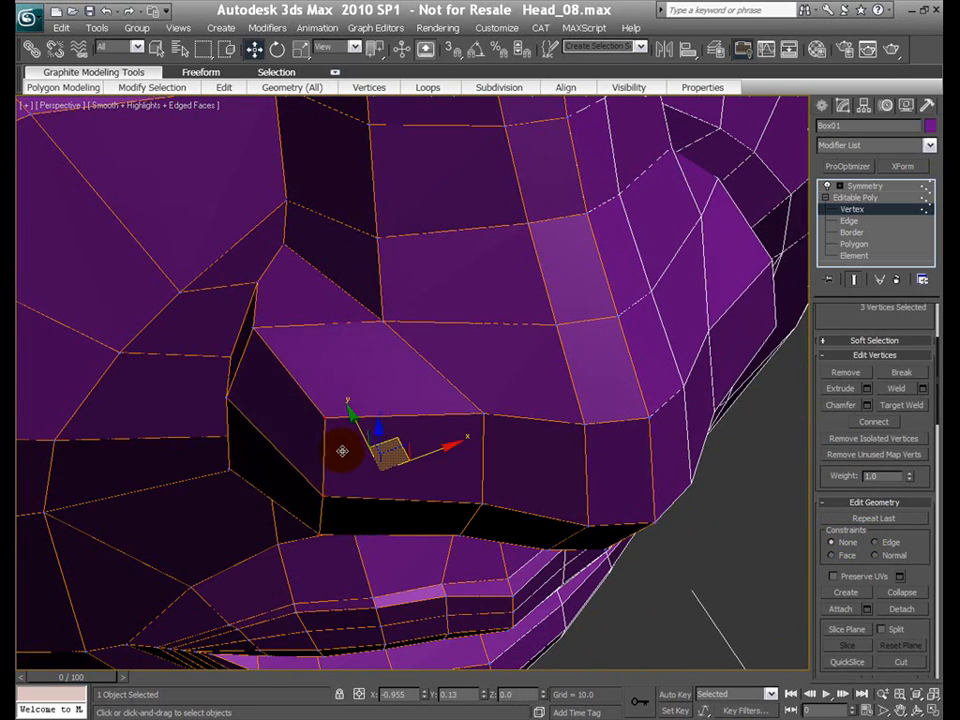
{"action": "left_click_drag", "start_coordinate": [345, 450], "coordinate": [340, 458]}
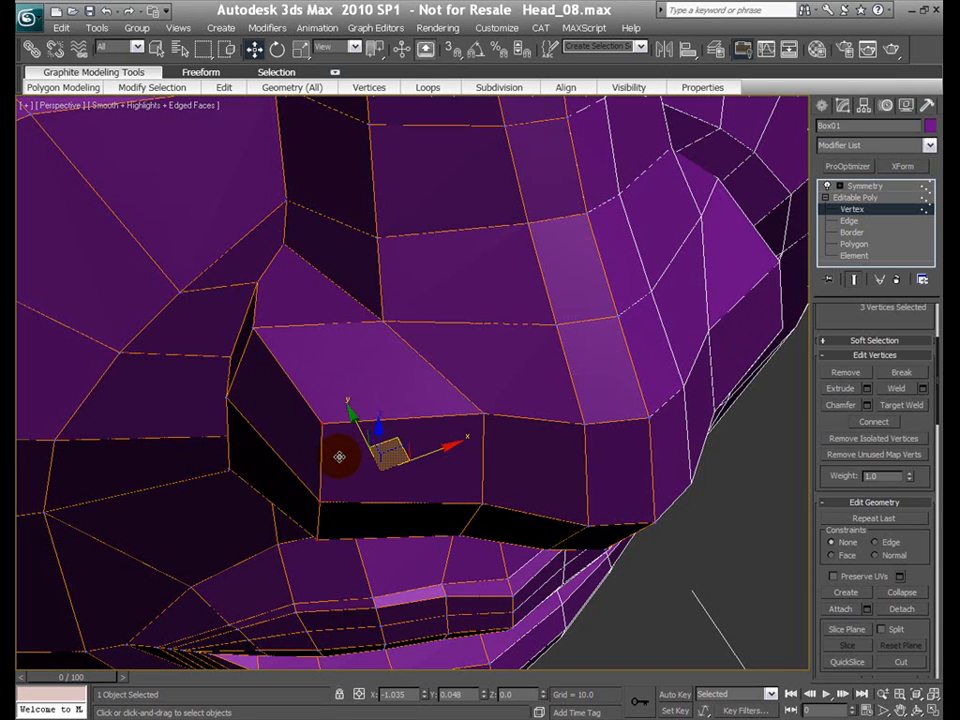
{"action": "left_click_drag", "start_coordinate": [340, 458], "coordinate": [338, 456]}
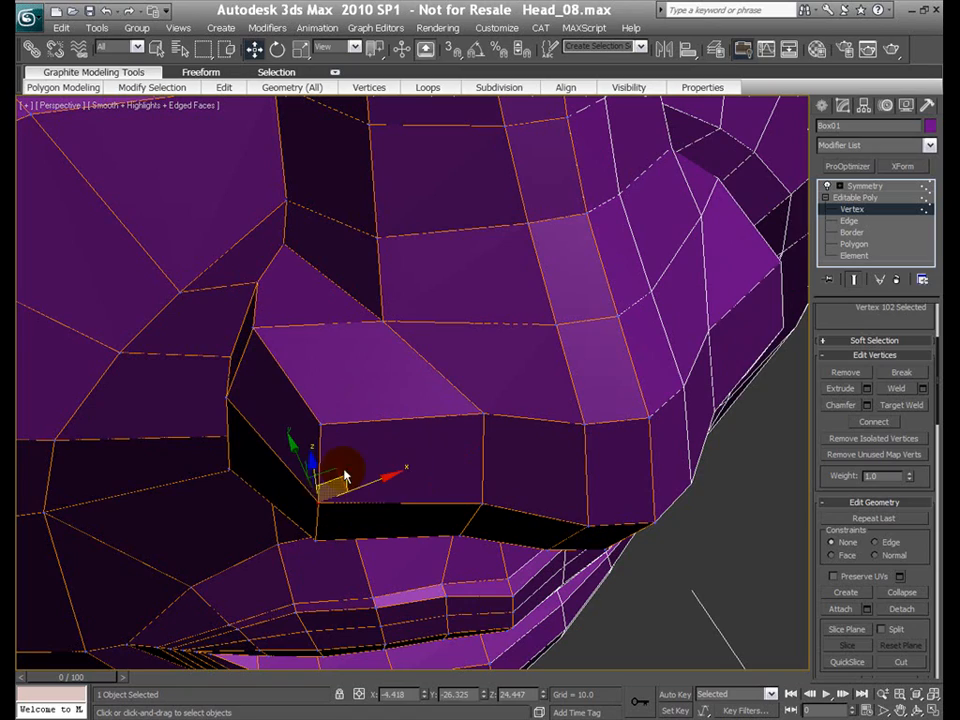
{"action": "left_click_drag", "start_coordinate": [340, 470], "coordinate": [320, 475]}
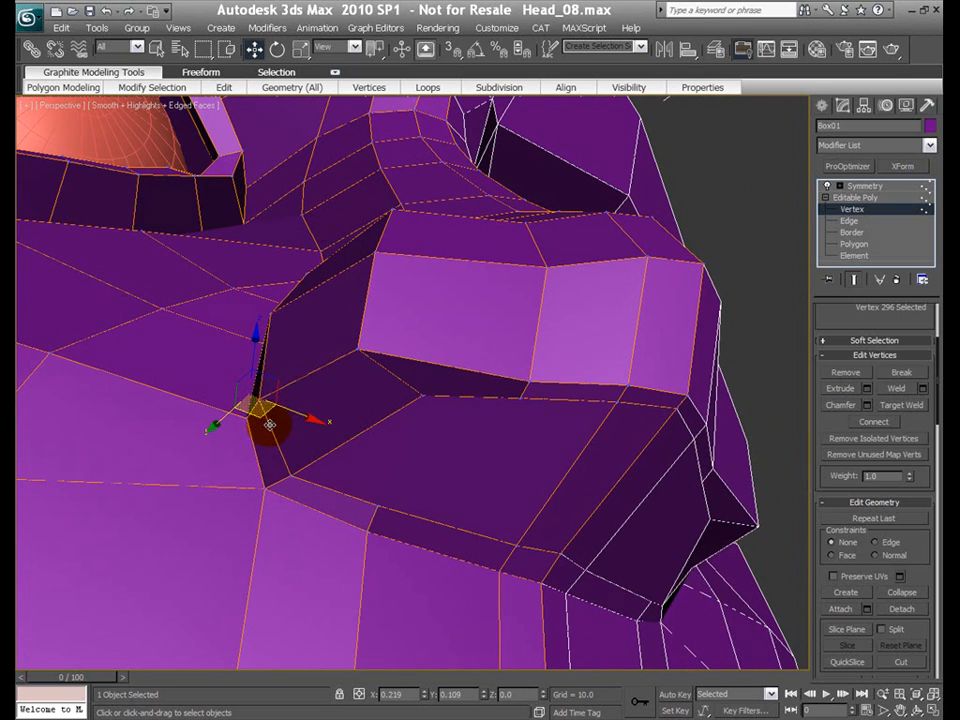
- Reposition single vertices under the nose to round the nostril underside
{"action": "left_click_drag", "start_coordinate": [265, 410], "coordinate": [280, 425]}
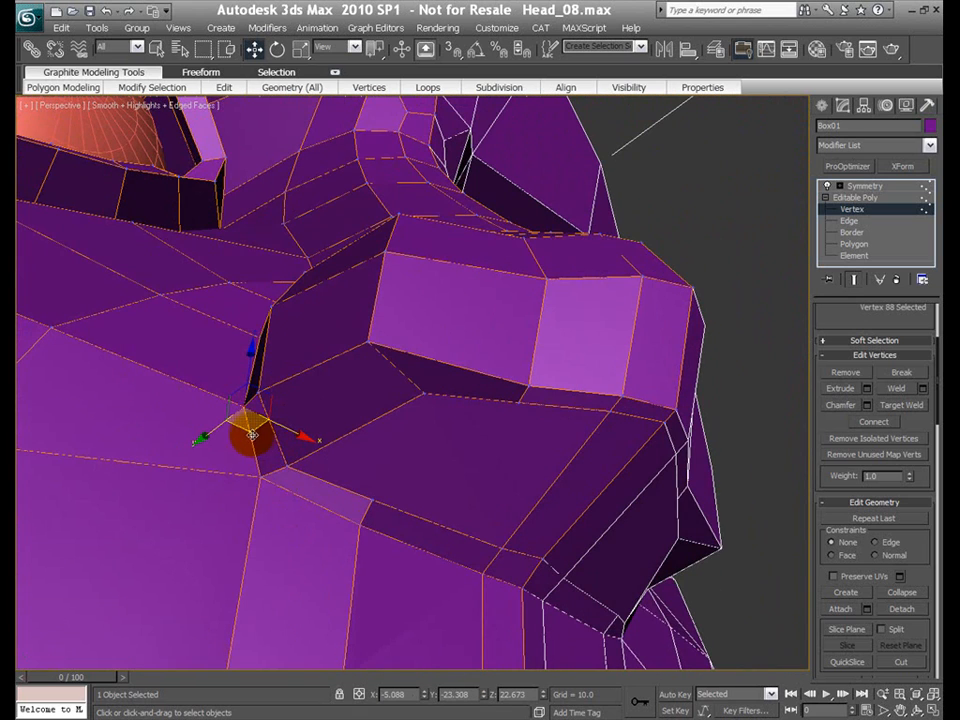
{"action": "left_click_drag", "start_coordinate": [253, 433], "coordinate": [270, 485]}
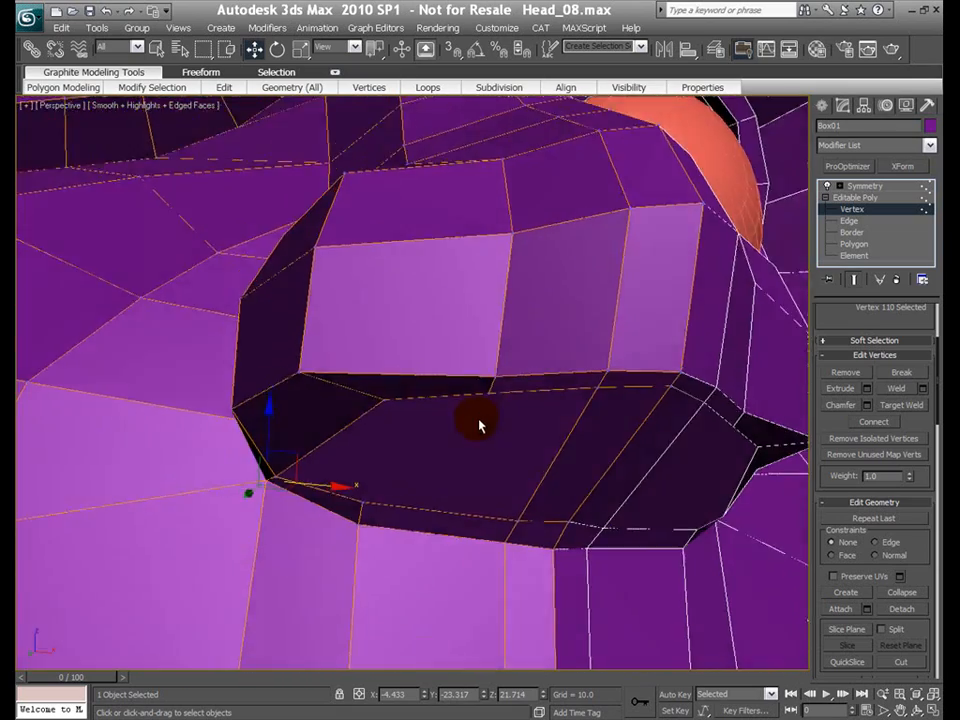
- Move vertices along the nostril's lower rim and corner to smooth its contour
{"action": "left_click_drag", "start_coordinate": [480, 425], "coordinate": [378, 402]}
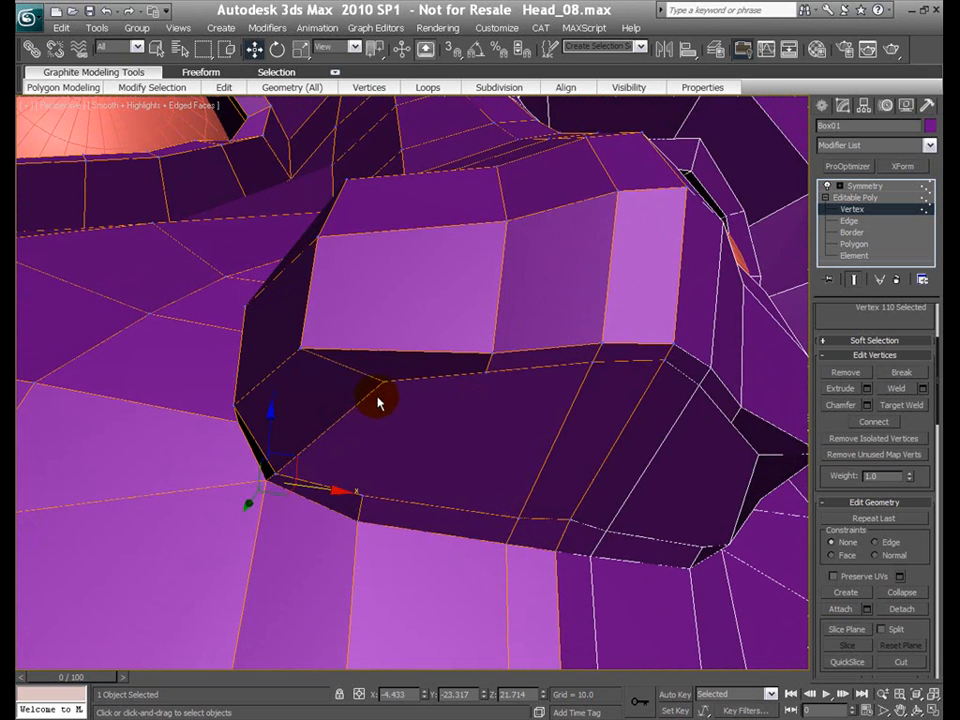
{"action": "left_click", "coordinate": [385, 395]}
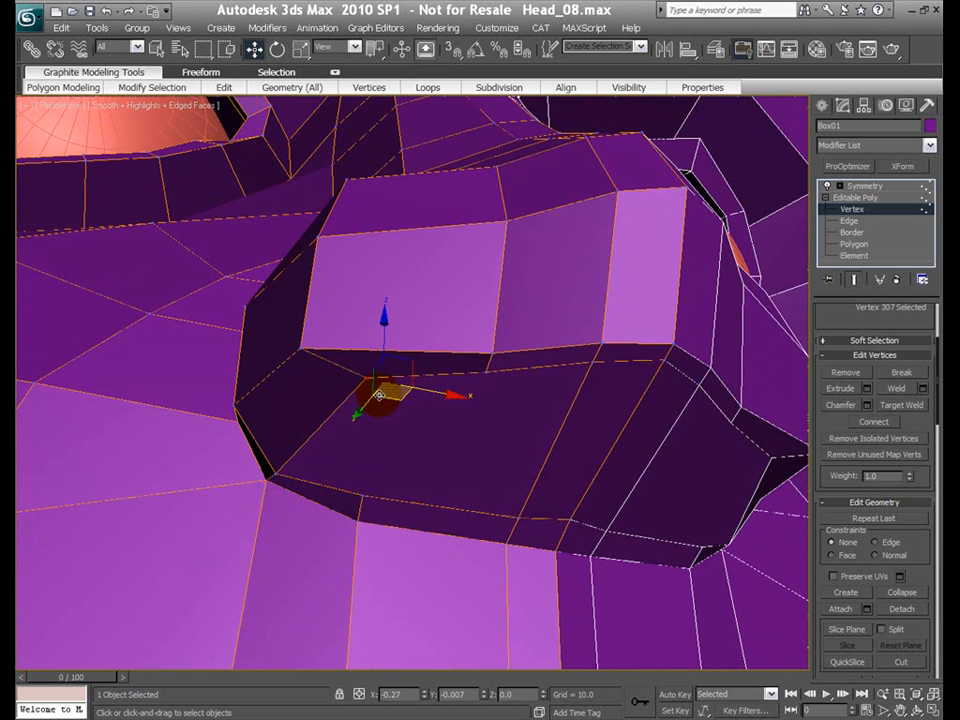
{"action": "left_click_drag", "start_coordinate": [380, 393], "coordinate": [393, 410]}
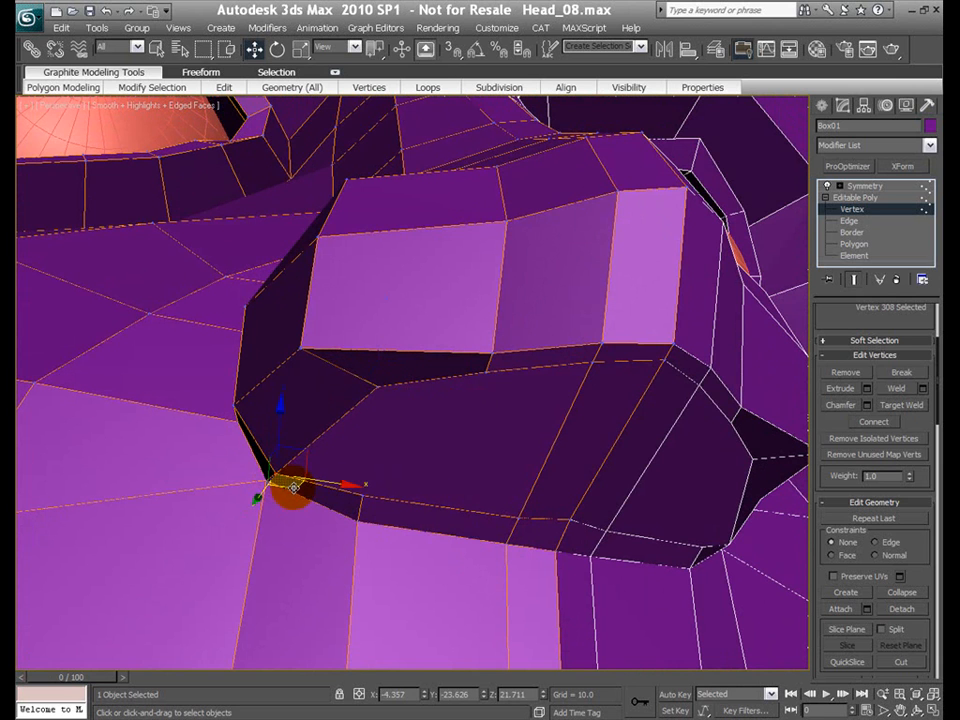
{"action": "left_click_drag", "start_coordinate": [295, 488], "coordinate": [300, 482]}
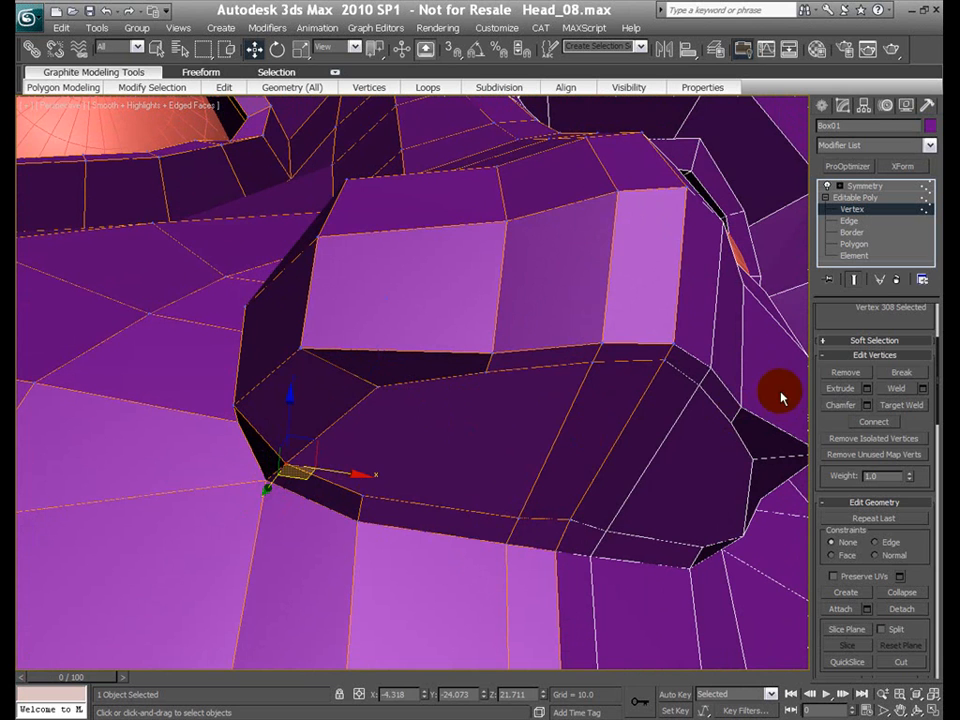
{"action": "mouse_move", "coordinate": [828, 390]}
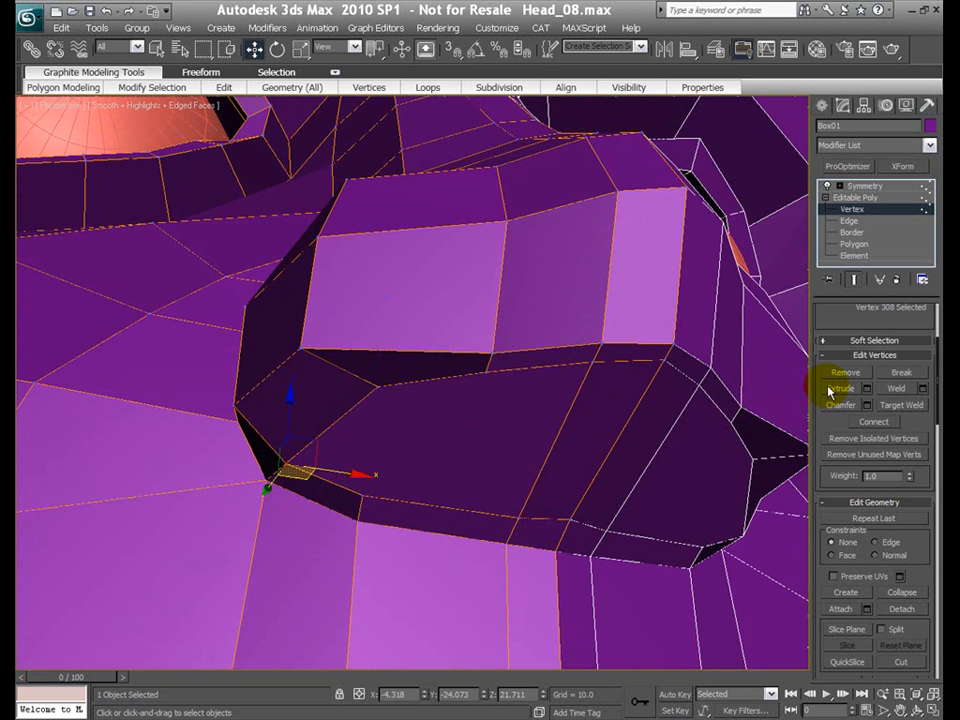
- Switch to Polygon level and select the nostril faces under the nose
{"action": "left_click", "coordinate": [853, 243]}
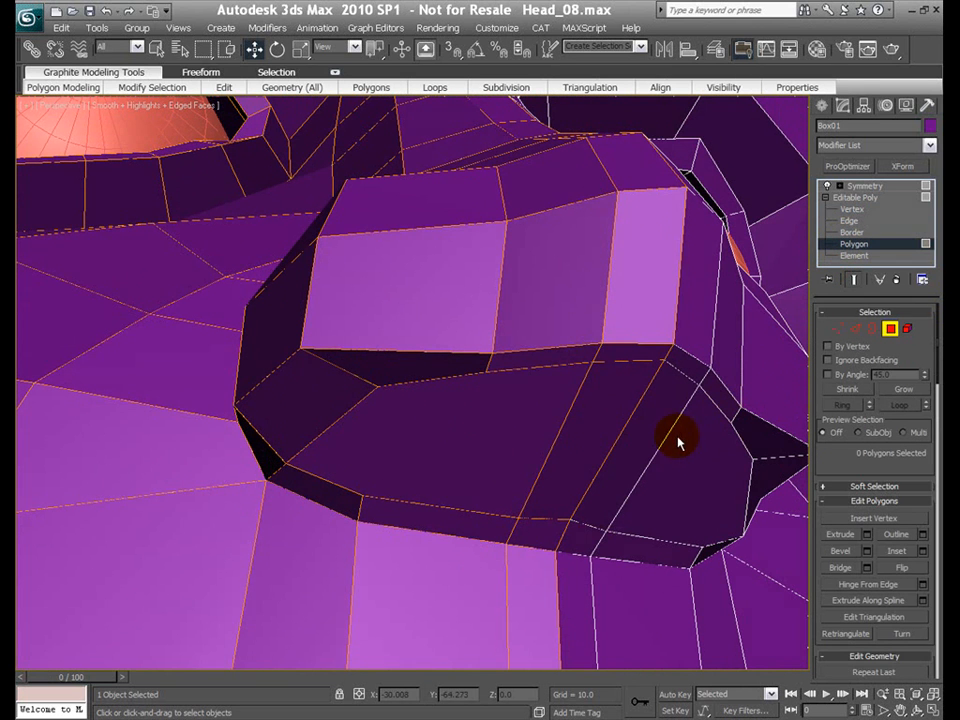
{"action": "left_click", "coordinate": [547, 522]}
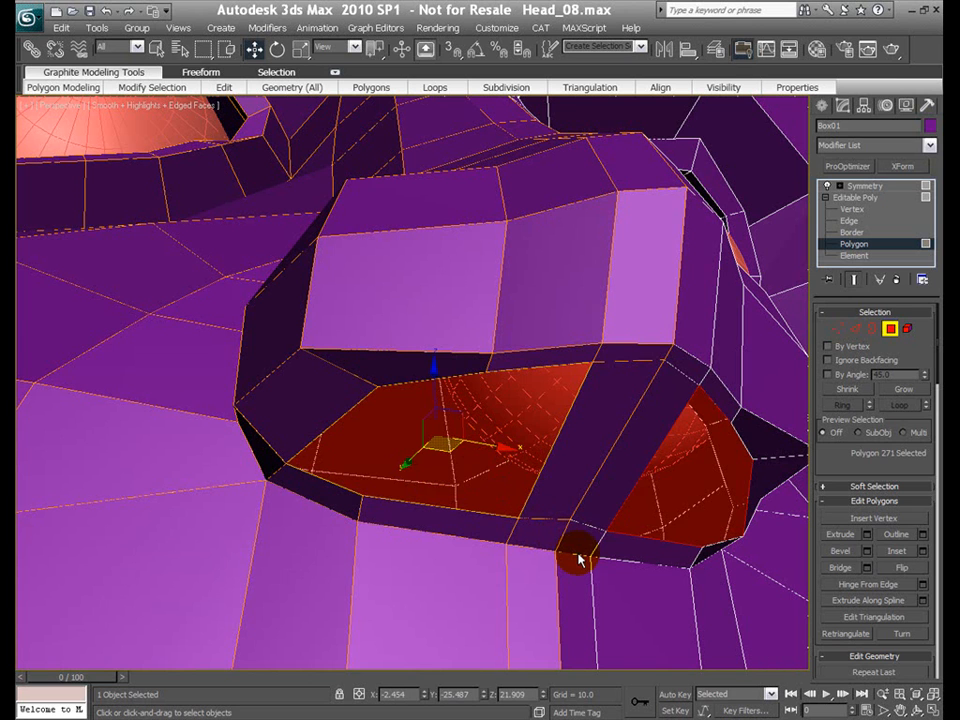
{"action": "mouse_move", "coordinate": [872, 538]}
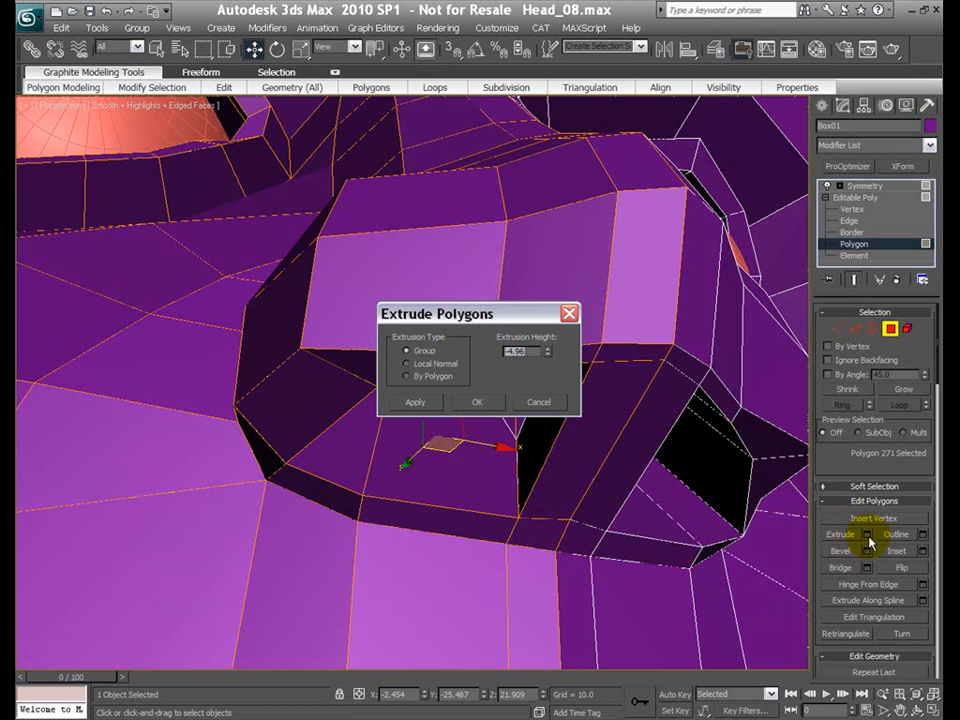
- Extrude the nostril polygons inward with a small negative Extrusion Height and apply
{"action": "left_click_drag", "start_coordinate": [475, 313], "coordinate": [260, 173]}
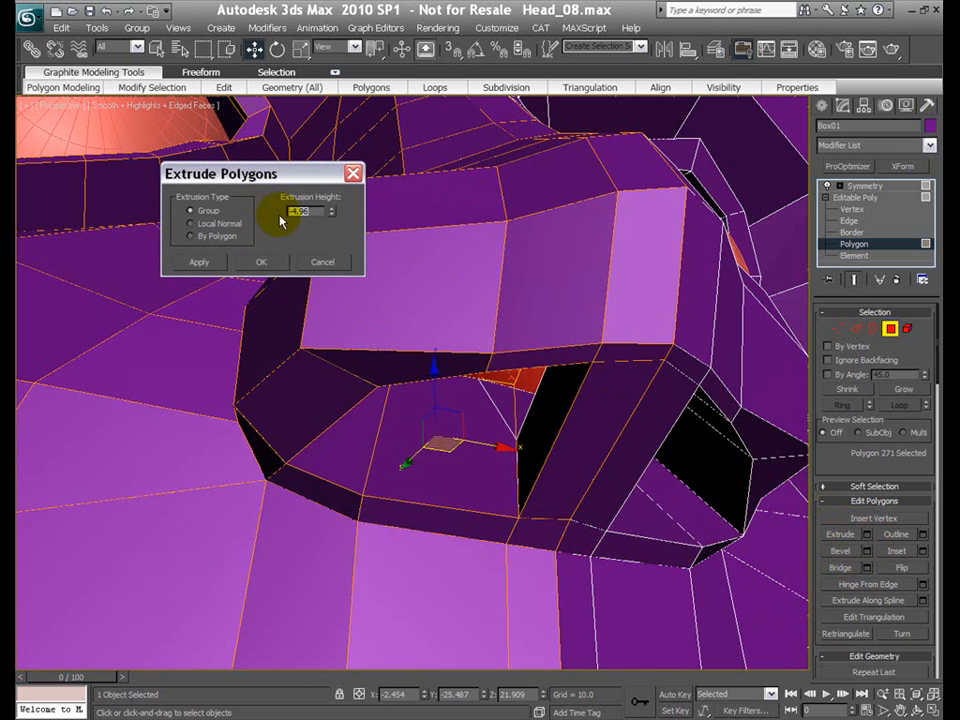
{"action": "left_click_drag", "start_coordinate": [330, 210], "coordinate": [330, 225]}
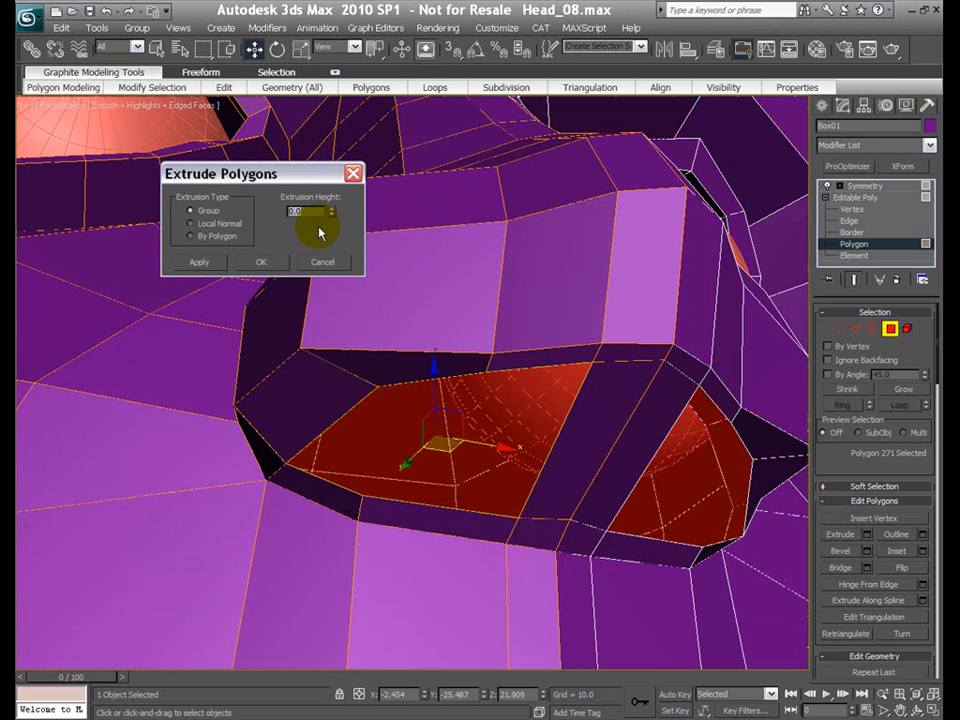
{"action": "left_click_drag", "start_coordinate": [320, 211], "coordinate": [320, 225]}
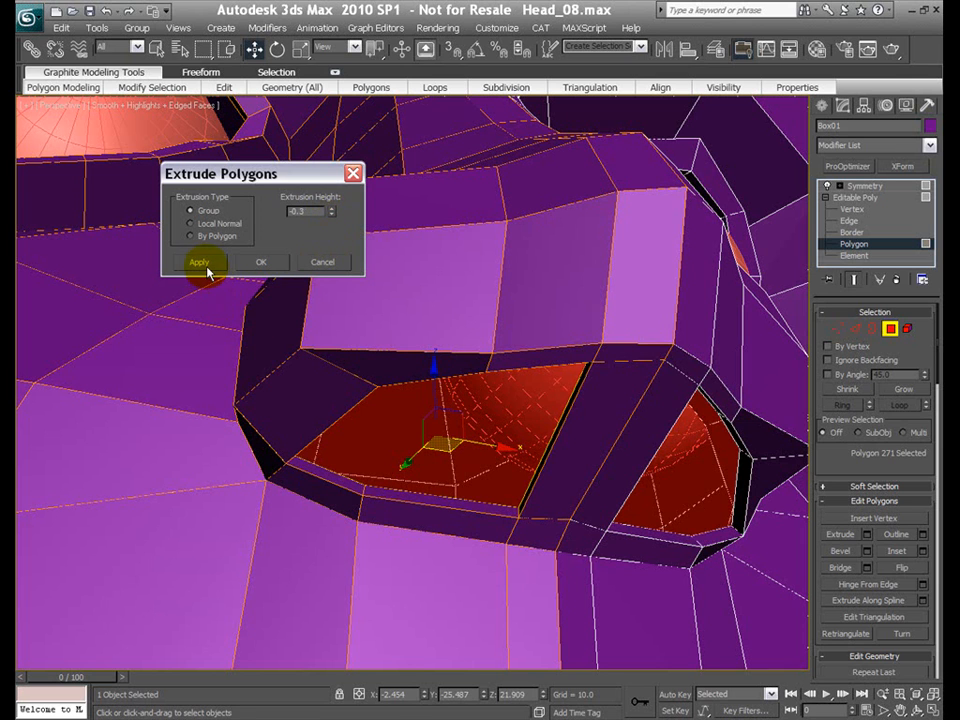
{"action": "left_click", "coordinate": [198, 261]}
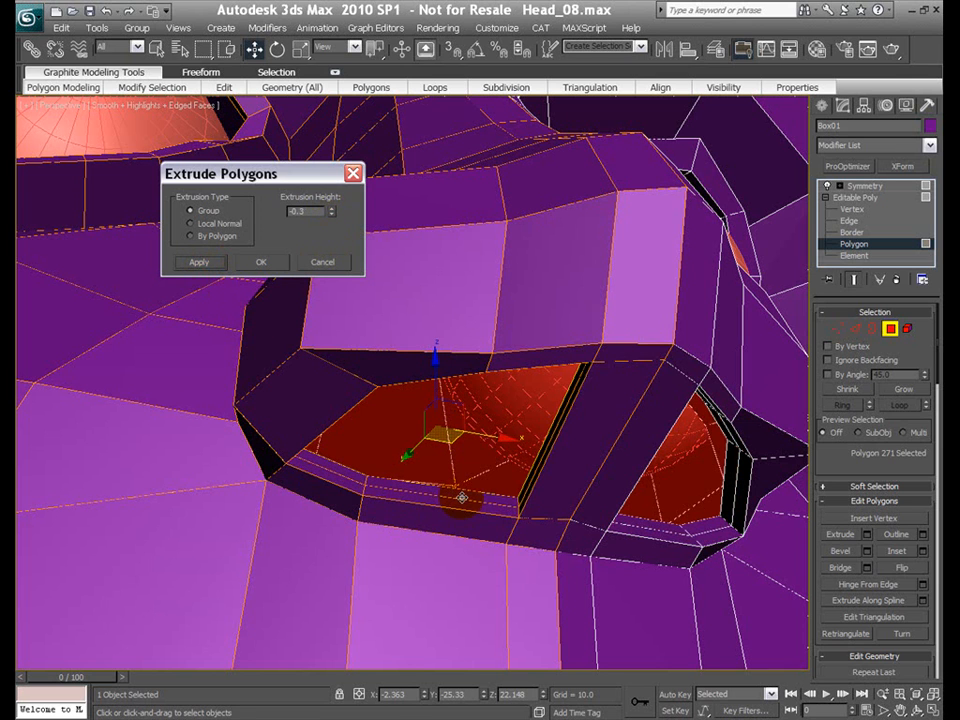
{"action": "left_click_drag", "start_coordinate": [311, 211], "coordinate": [328, 218]}
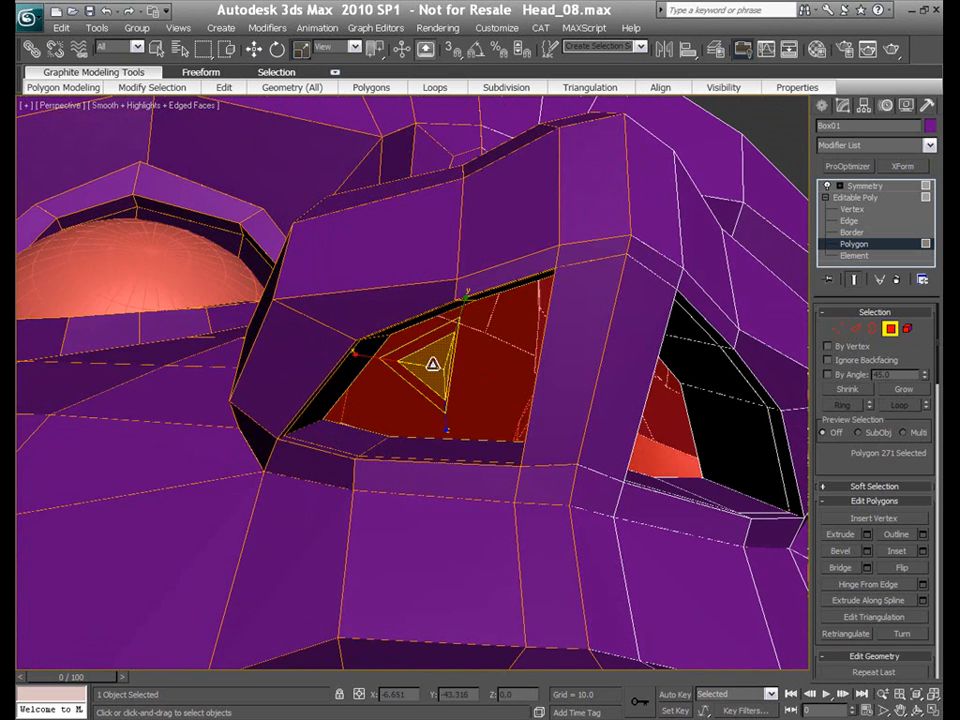
- Scale the nostril polygons in from the quad menu, then return to Move
{"action": "right_click", "coordinate": [490, 410]}
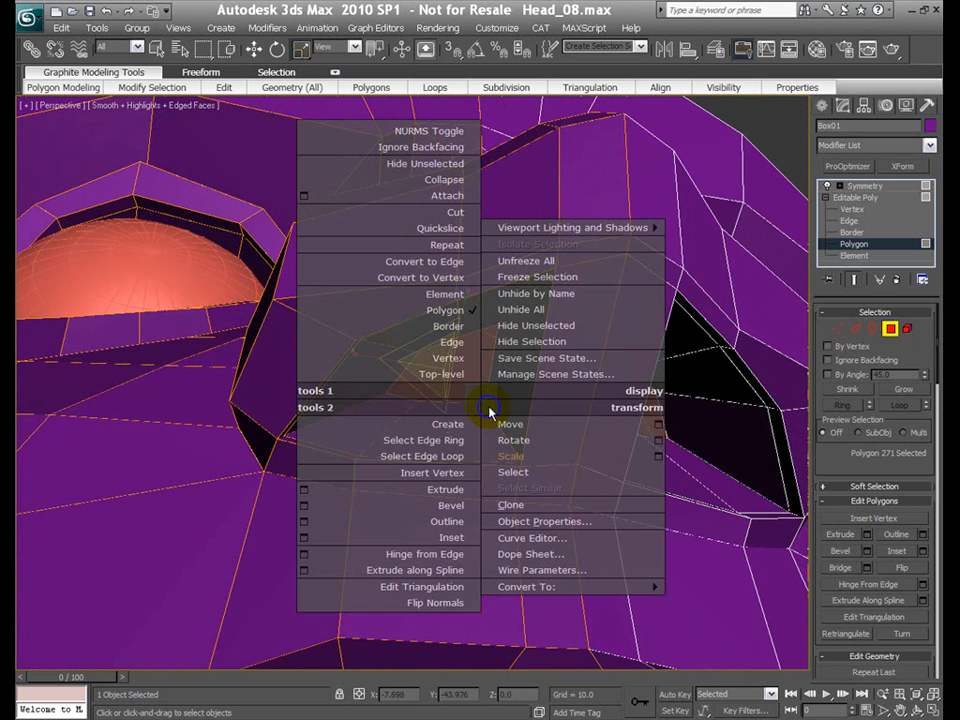
{"action": "left_click", "coordinate": [510, 423]}
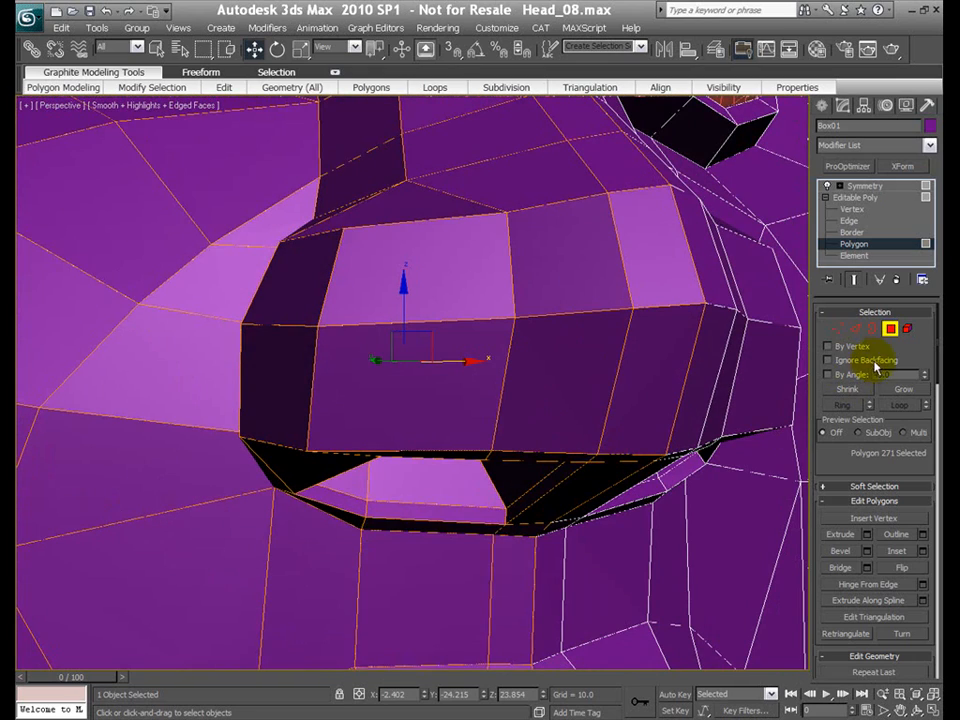
{"action": "mouse_move", "coordinate": [632, 357]}
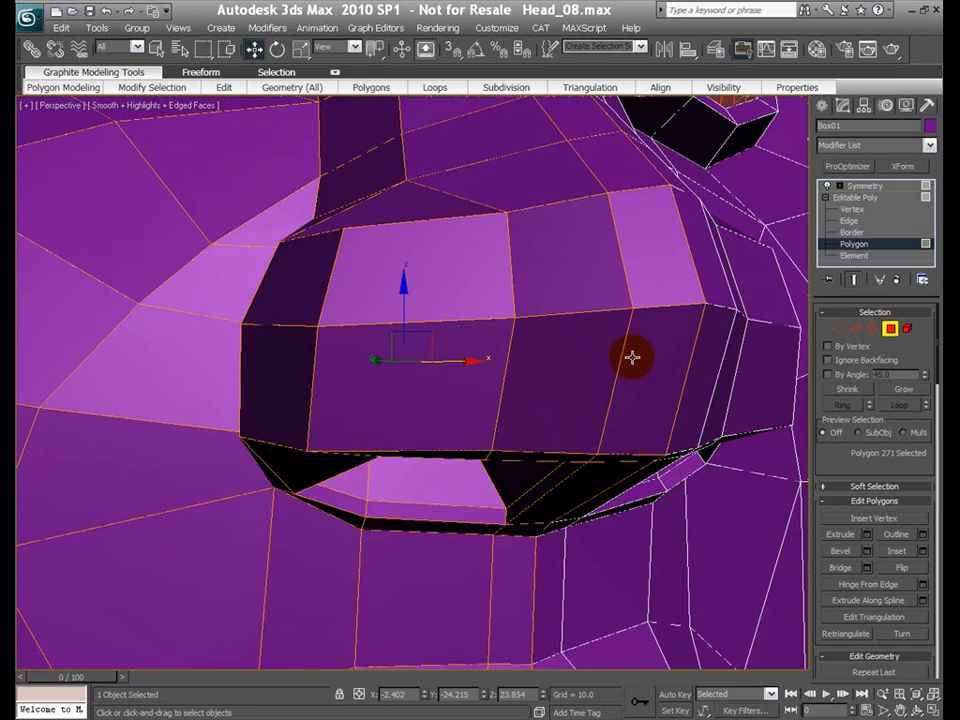
{"action": "right_click", "coordinate": [633, 357]}
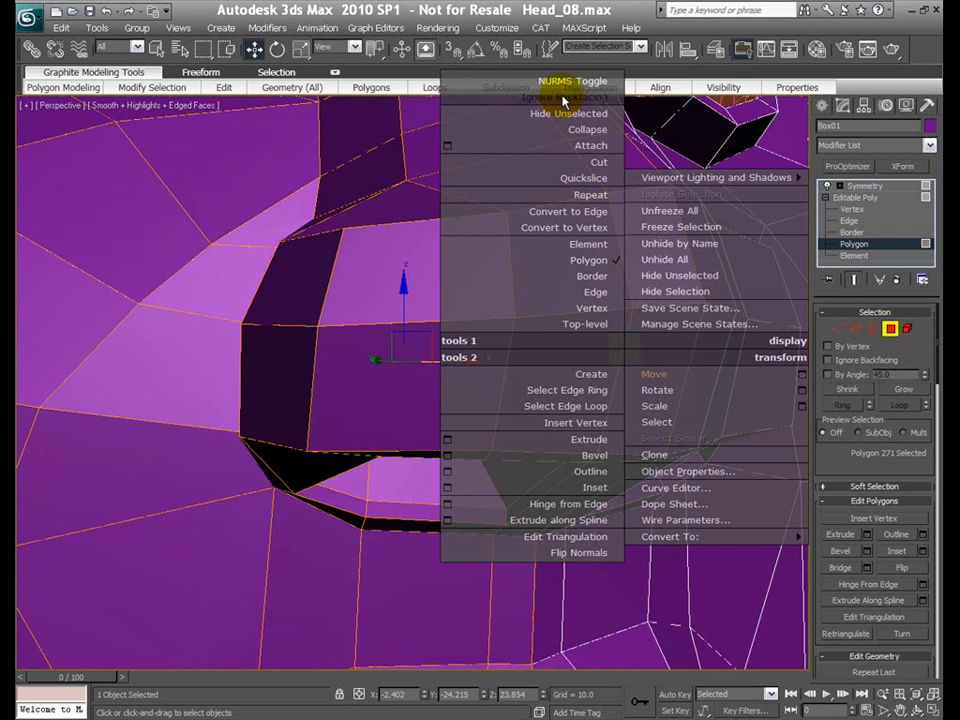
- Turn on NURMS smoothing and zoom in on the nose
{"action": "left_click", "coordinate": [572, 81]}
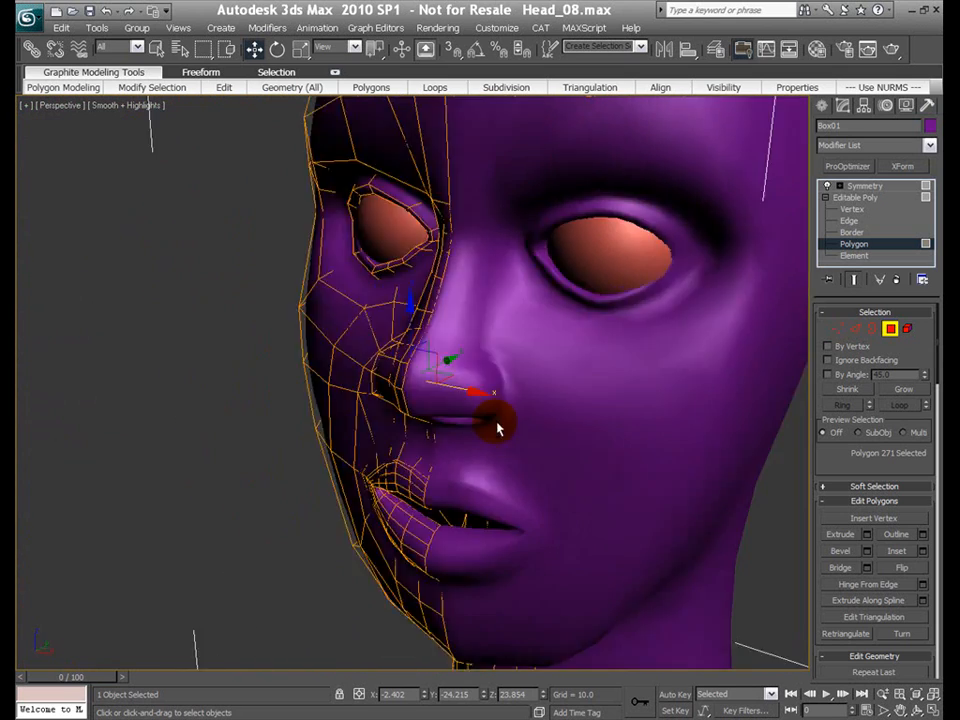
{"action": "scroll", "scroll_direction": "up", "scroll_amount": 3}
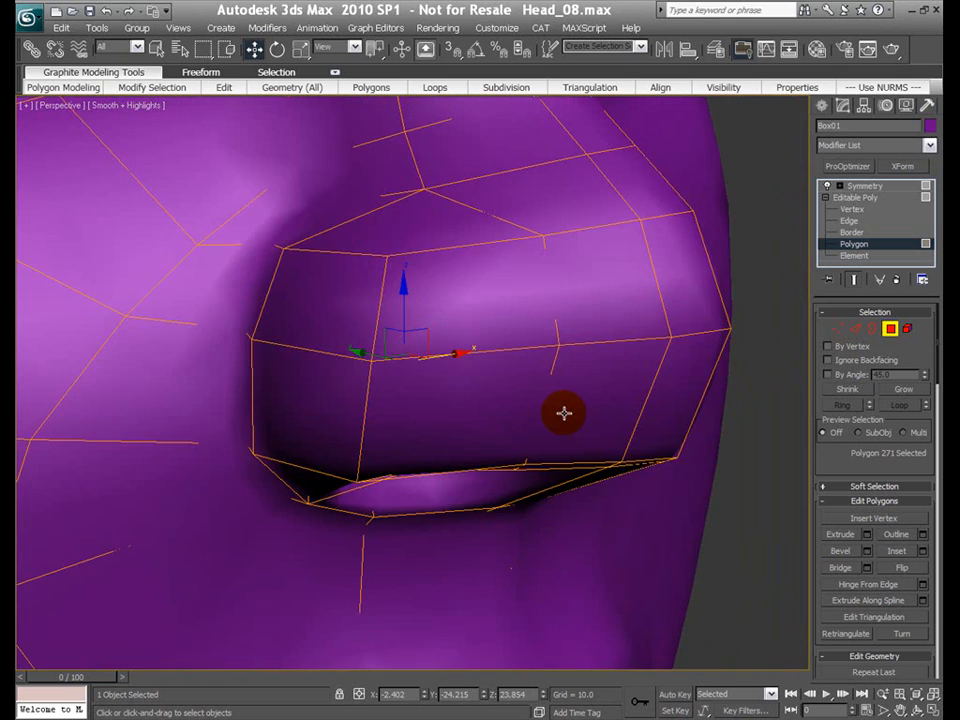
{"action": "mouse_move", "coordinate": [833, 332]}
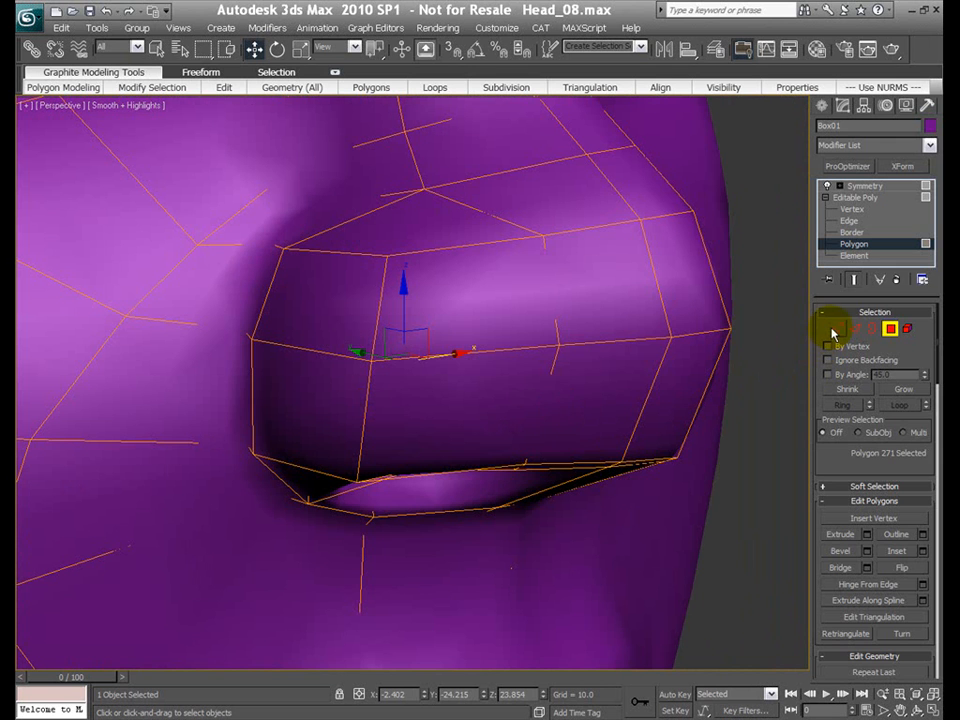
- Switch to Vertex level and orbit to view underneath the nostril
{"action": "left_click", "coordinate": [849, 208]}
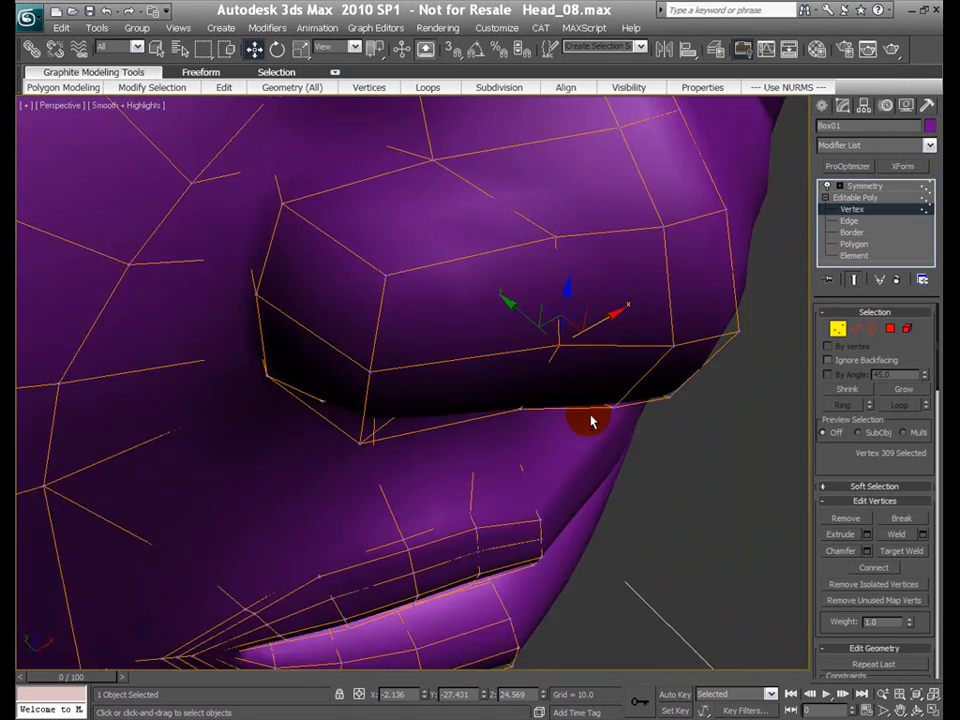
{"action": "left_click_drag", "start_coordinate": [590, 420], "coordinate": [575, 310]}
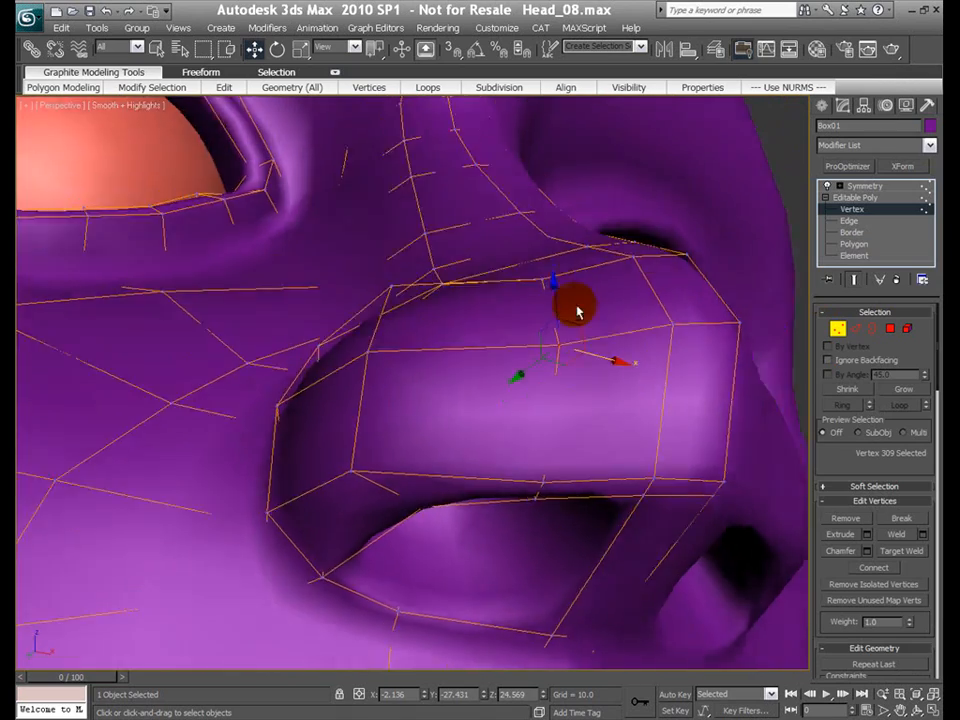
{"action": "left_click_drag", "start_coordinate": [575, 310], "coordinate": [550, 290]}
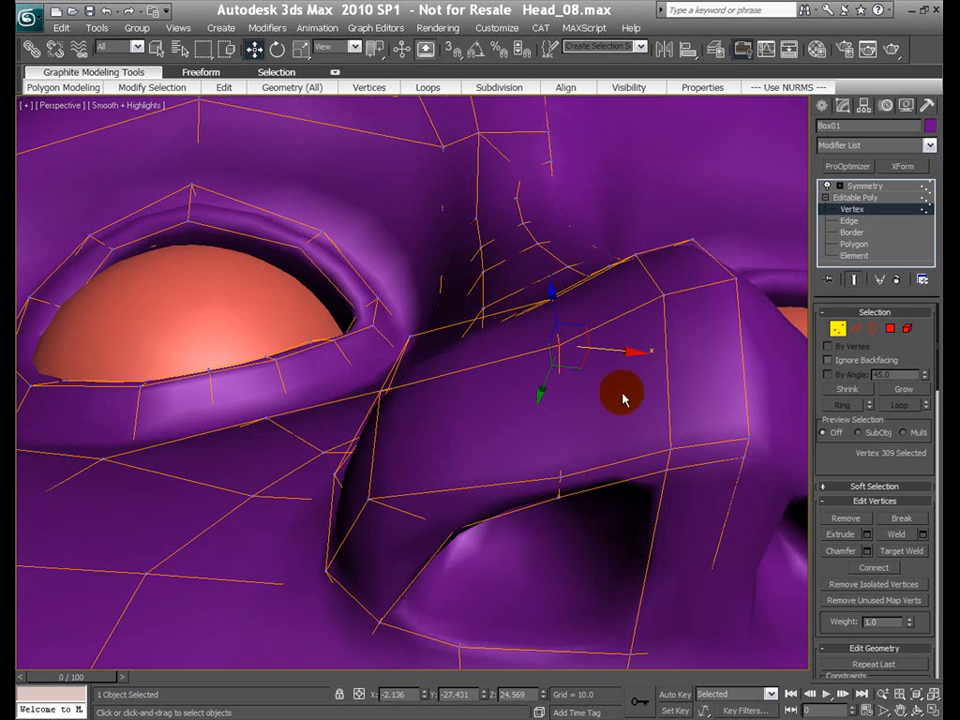
{"action": "left_click_drag", "start_coordinate": [620, 395], "coordinate": [575, 378]}
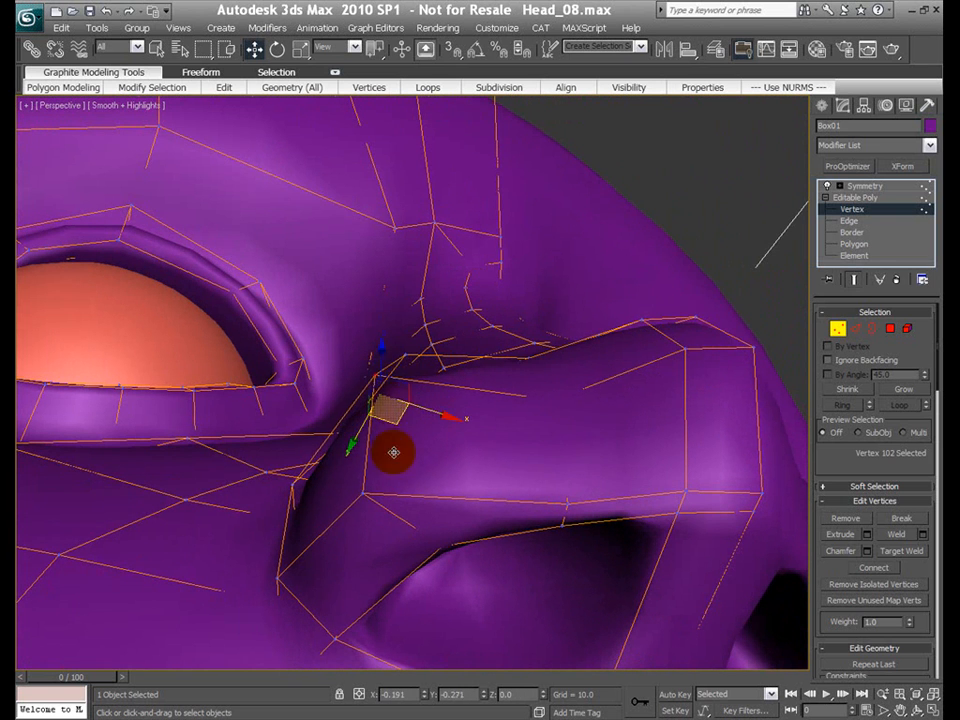
- Pull nostril vertices to round the smoothed nostril opening
{"action": "left_click_drag", "start_coordinate": [393, 452], "coordinate": [375, 502]}
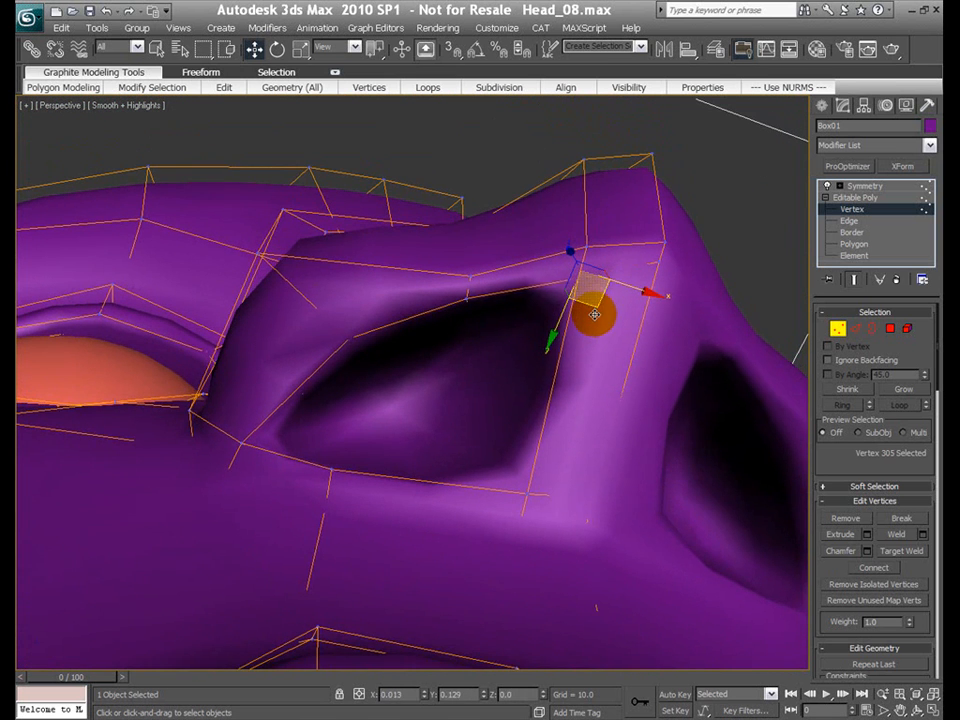
{"action": "left_click_drag", "start_coordinate": [595, 300], "coordinate": [355, 360]}
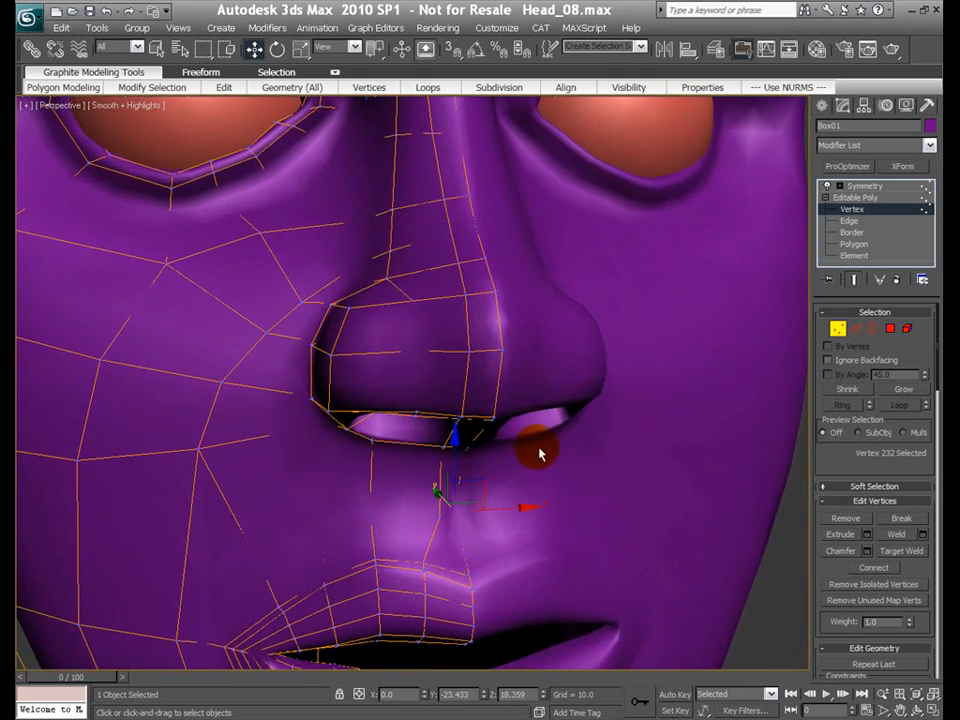
{"action": "mouse_move", "coordinate": [518, 455]}
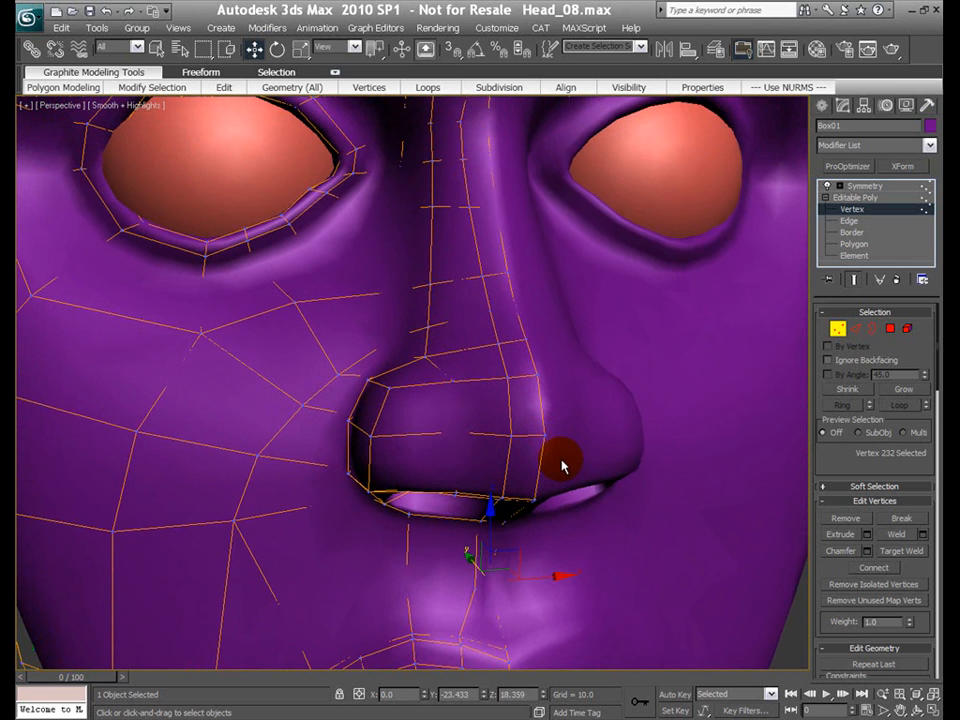
{"action": "mouse_move", "coordinate": [700, 448]}
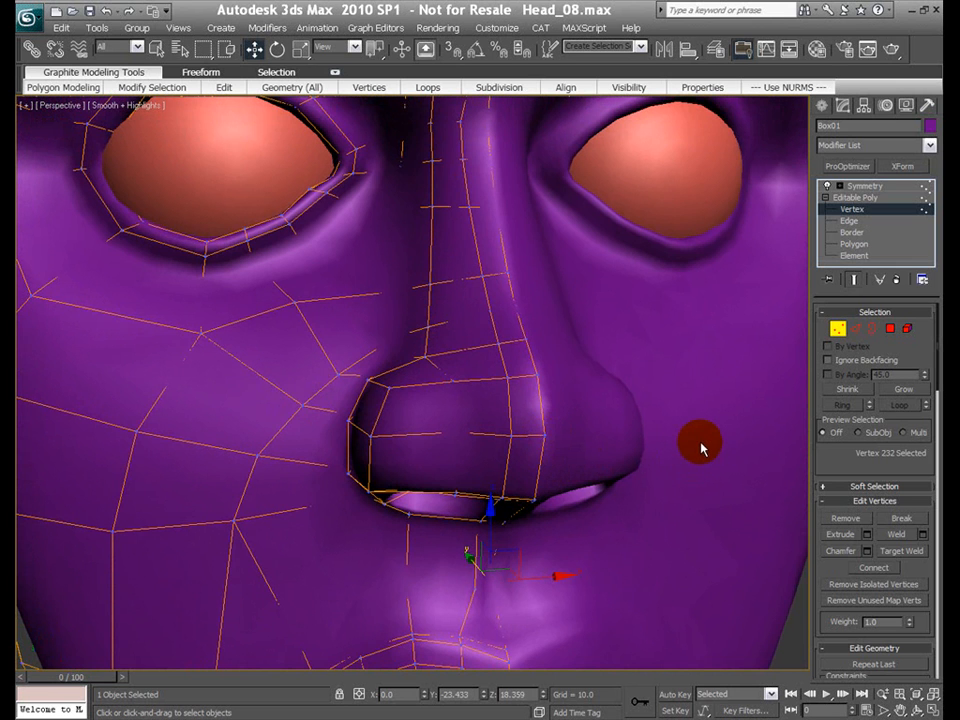
{"action": "right_click", "coordinate": [700, 448]}
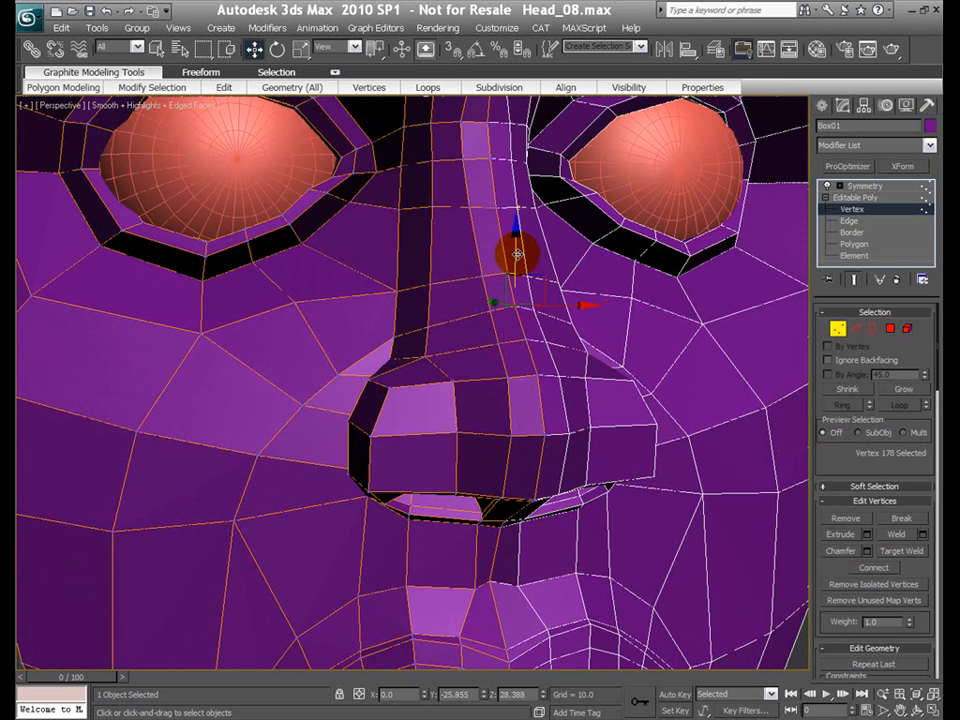
- Nudge a nose-bridge vertex, switch to Edge level and clear the edge selection
{"action": "left_click_drag", "start_coordinate": [518, 255], "coordinate": [550, 335]}
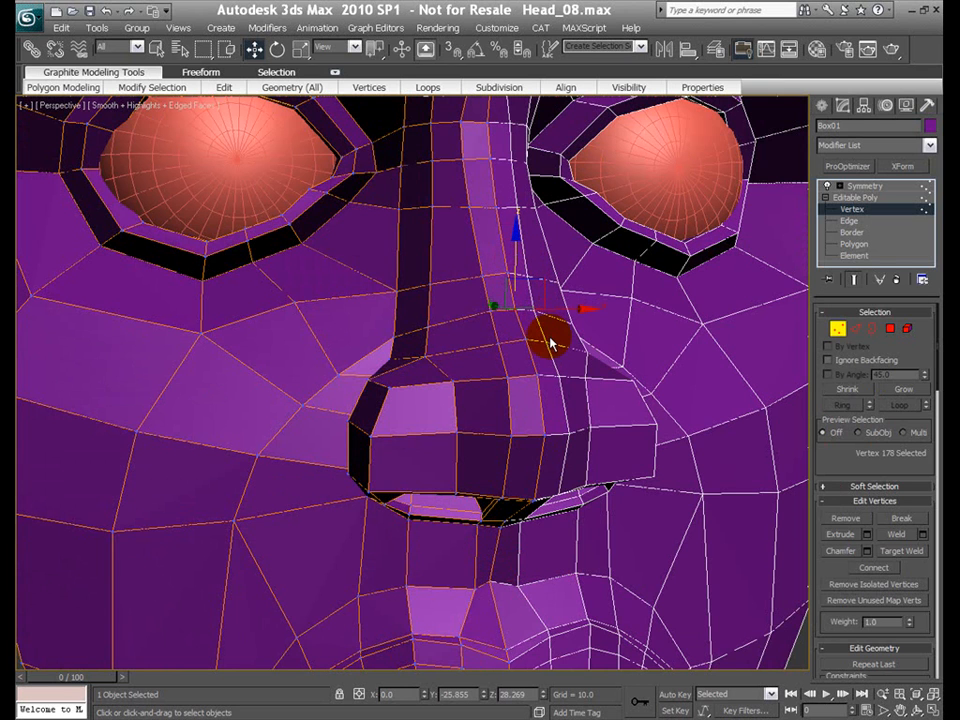
{"action": "mouse_move", "coordinate": [555, 350]}
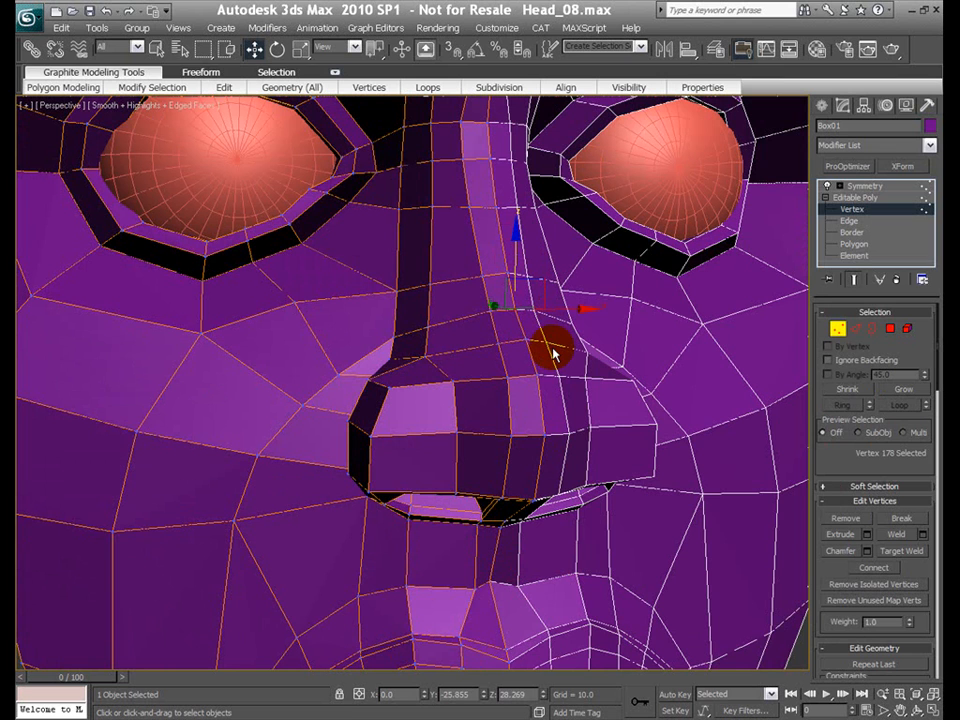
{"action": "mouse_move", "coordinate": [550, 360]}
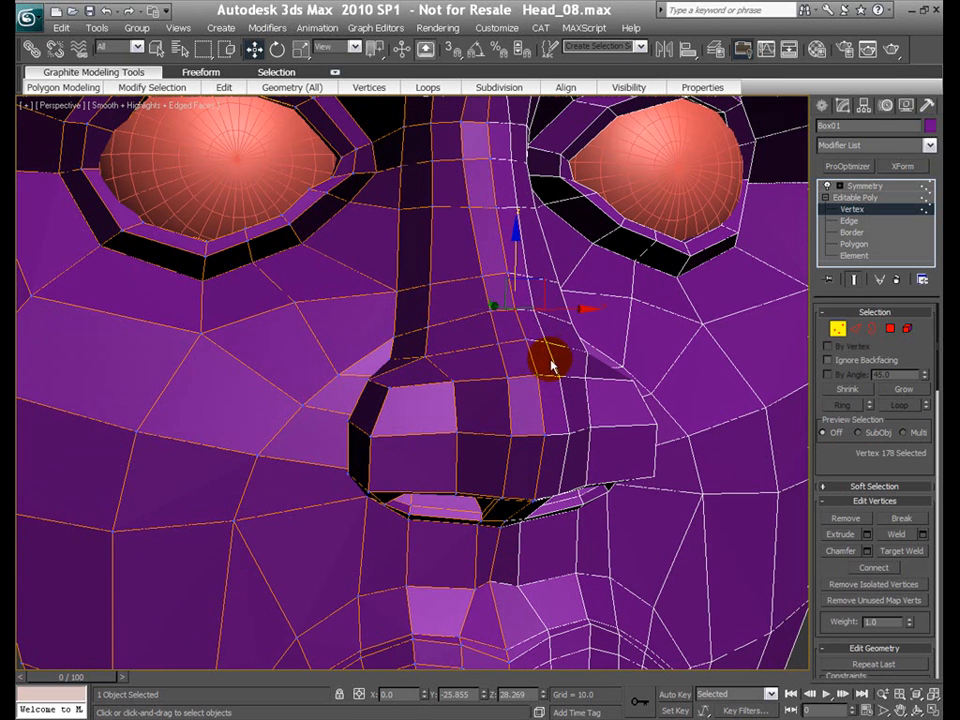
{"action": "left_click", "coordinate": [549, 371]}
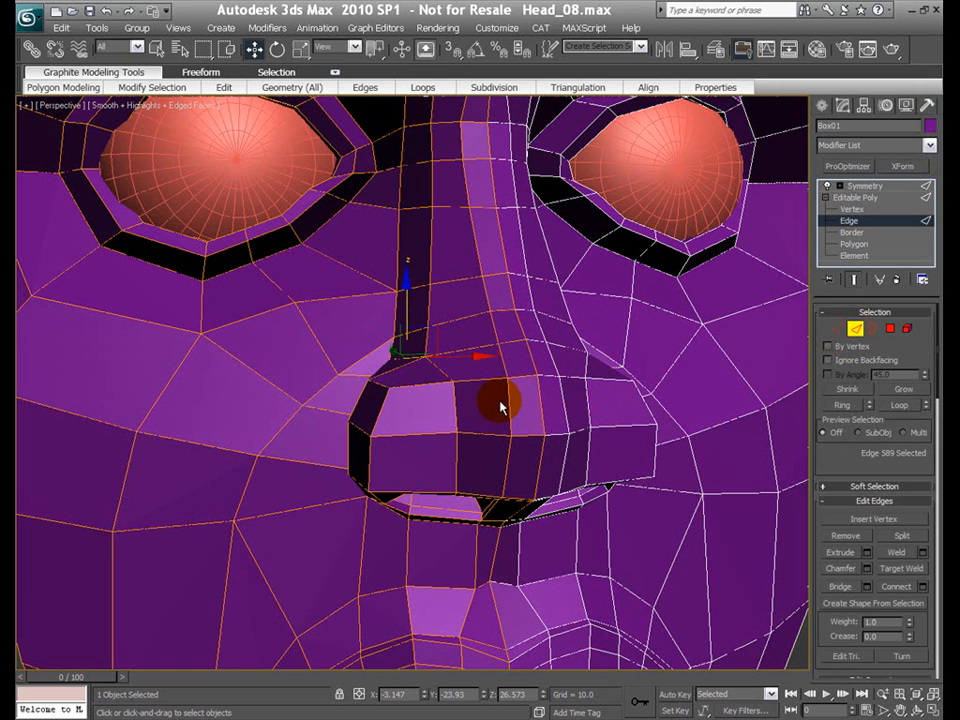
{"action": "left_click", "coordinate": [318, 338]}
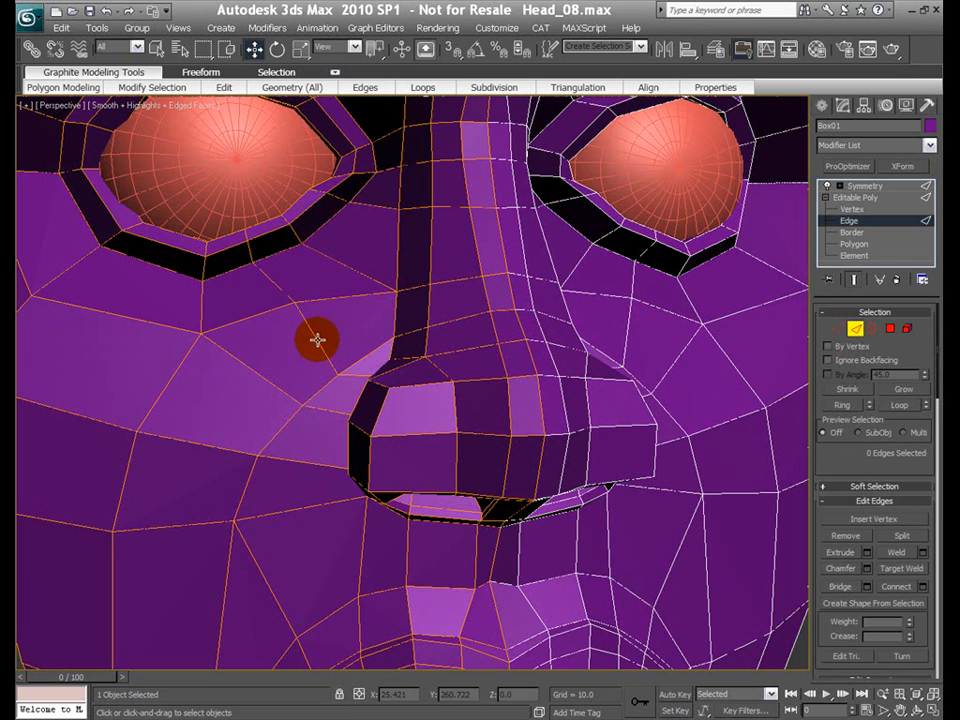
- Pick a cheek edge beside the nose and add a loop with Graphite Insert Loop
{"action": "left_click", "coordinate": [390, 337]}
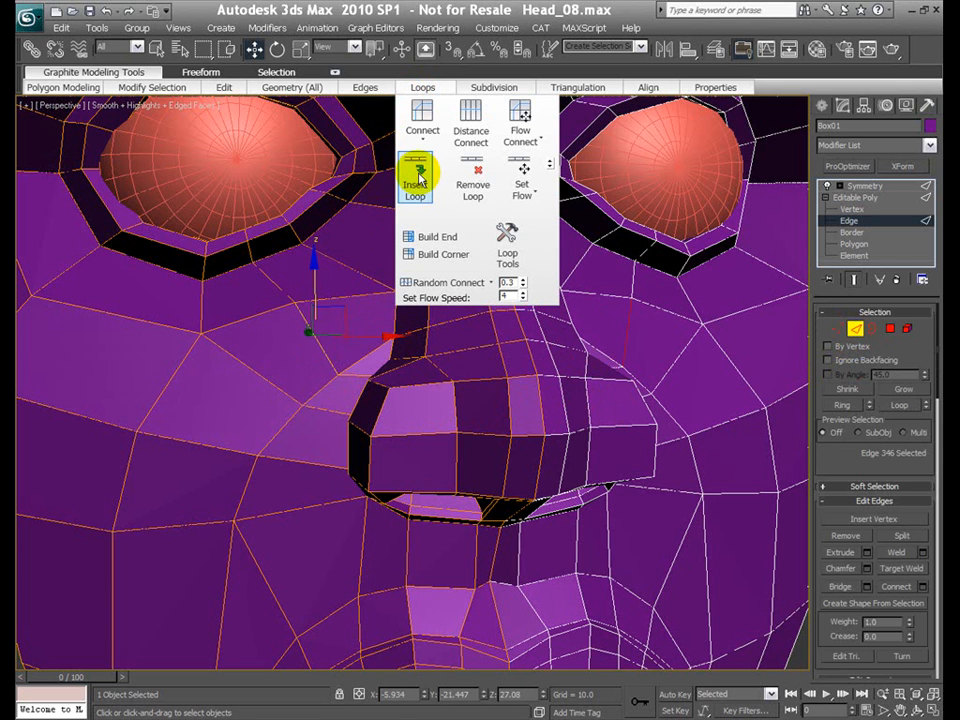
{"action": "left_click", "coordinate": [414, 183]}
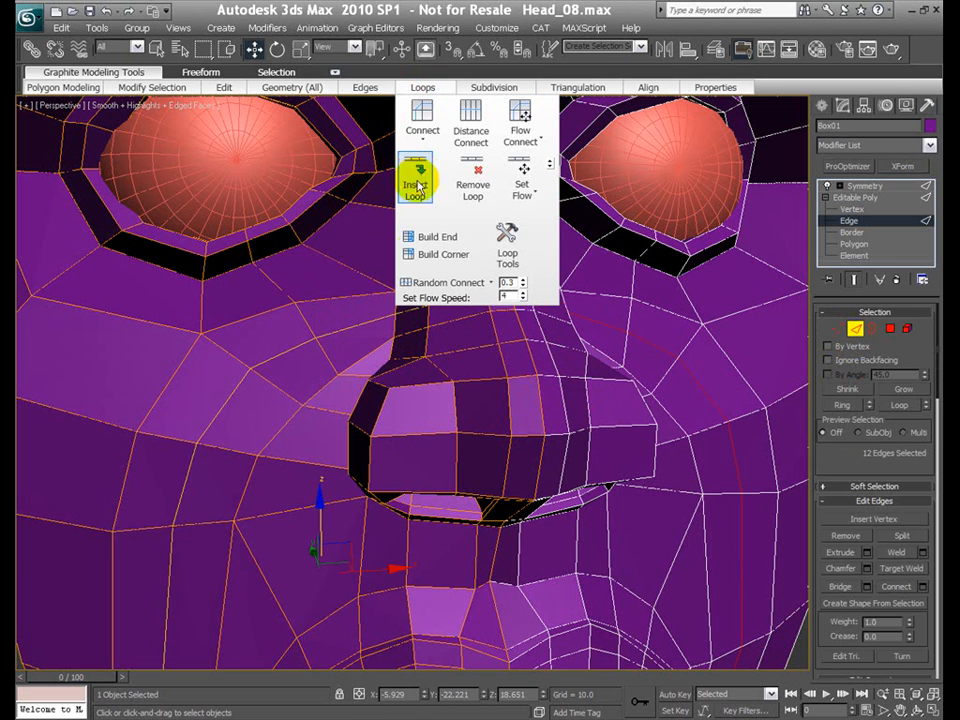
{"action": "mouse_move", "coordinate": [259, 413]}
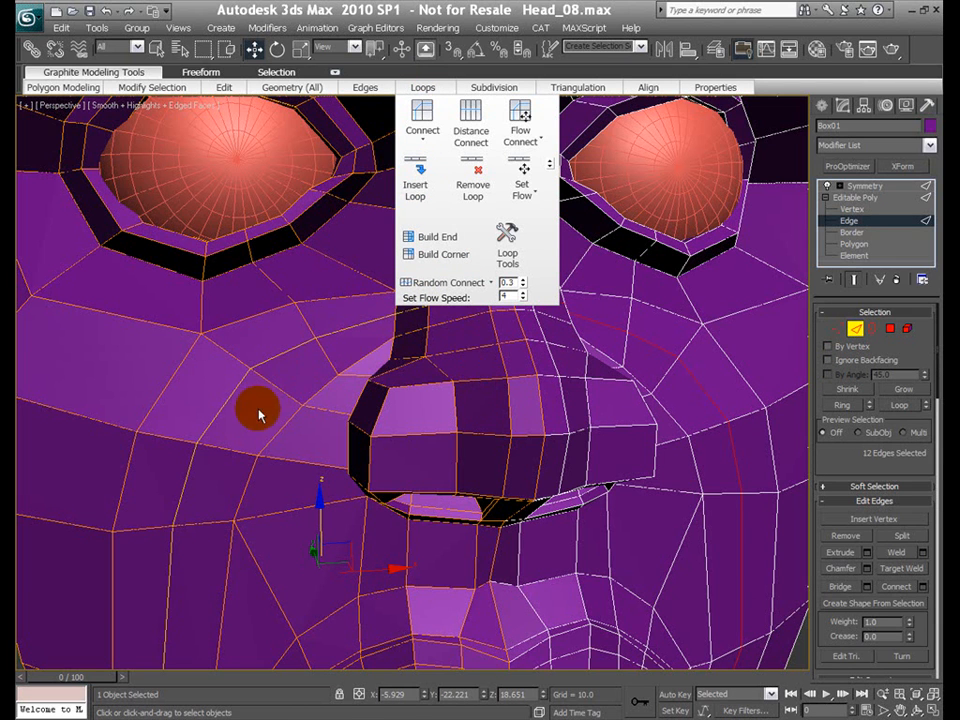
{"action": "mouse_move", "coordinate": [415, 418]}
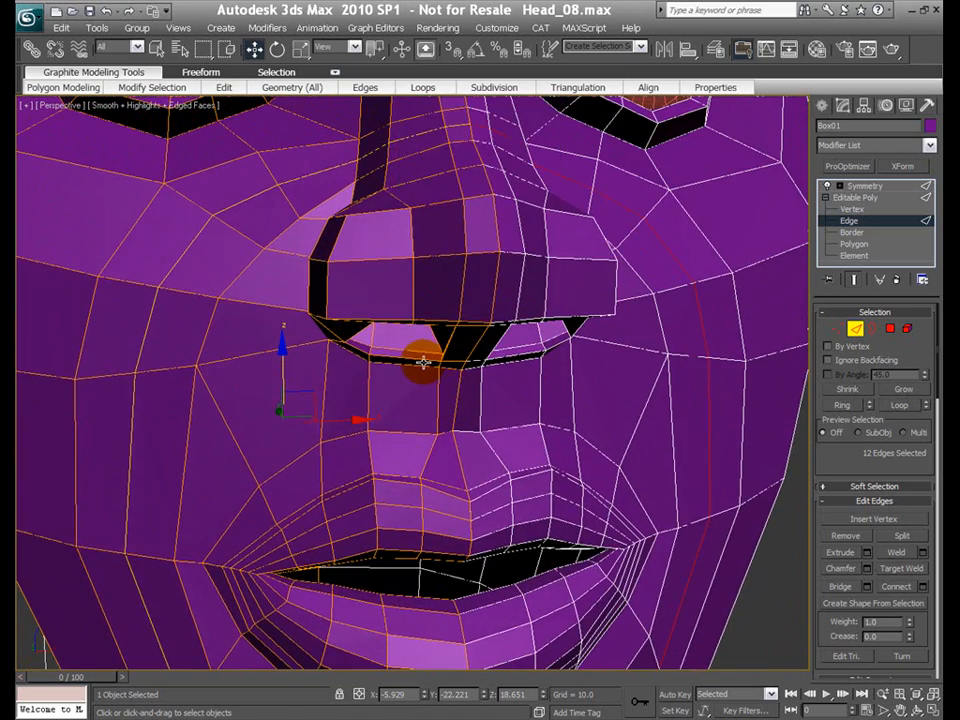
{"action": "mouse_move", "coordinate": [390, 345]}
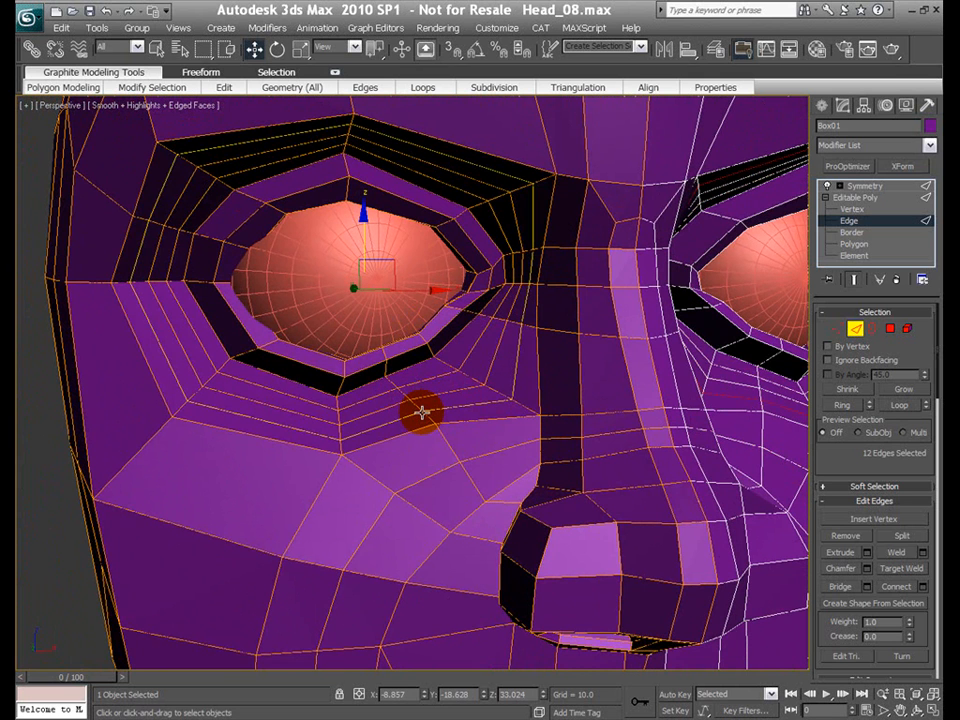
- Nudge the new loop's vertex beside the nose bridge and drag one up near the brow, then return to Edge level
{"action": "left_click", "coordinate": [848, 208]}
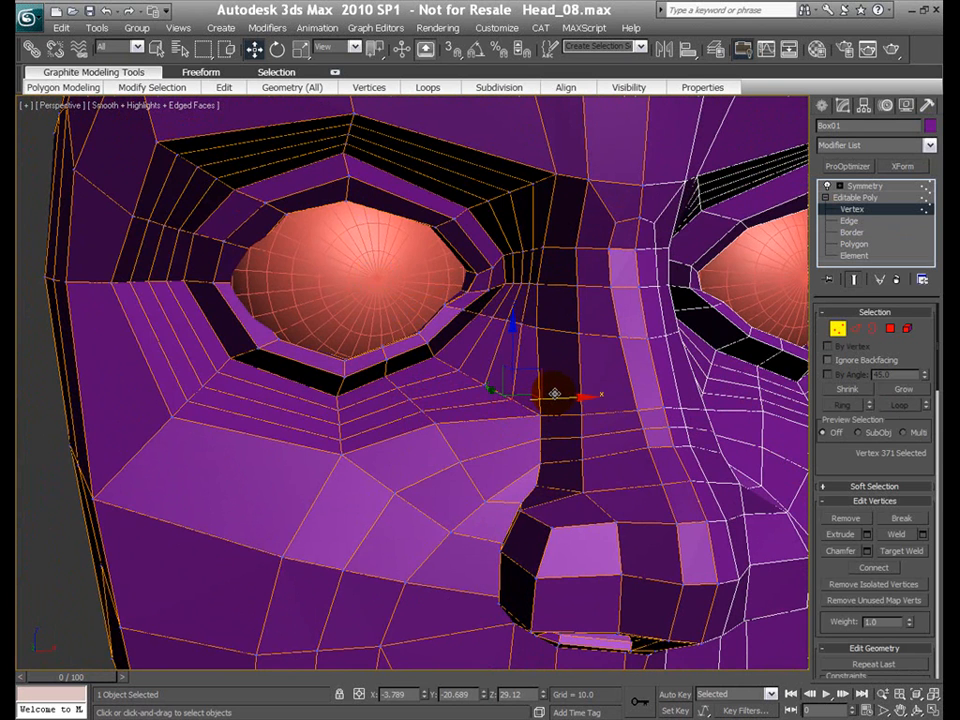
{"action": "left_click_drag", "start_coordinate": [555, 393], "coordinate": [528, 378]}
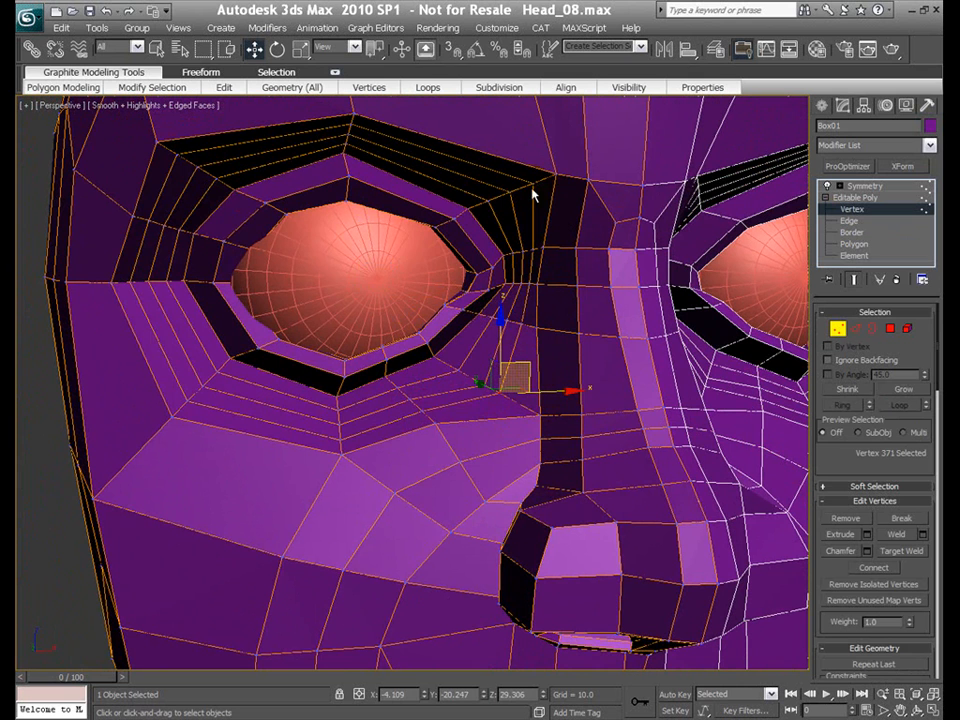
{"action": "left_click_drag", "start_coordinate": [510, 385], "coordinate": [530, 180]}
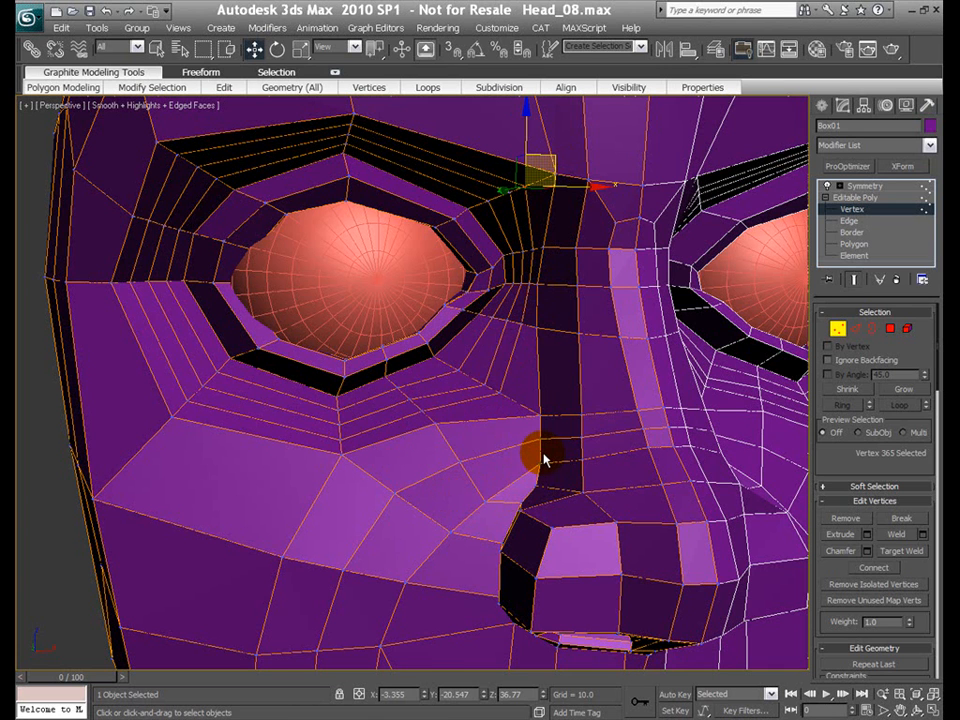
{"action": "mouse_move", "coordinate": [485, 438]}
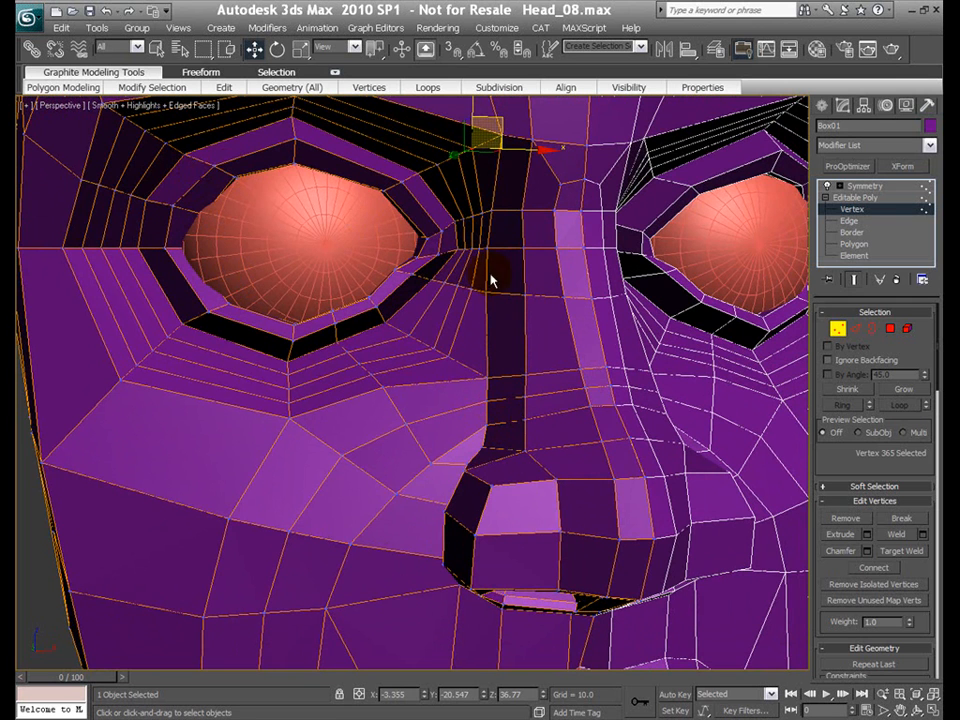
{"action": "left_click", "coordinate": [850, 220]}
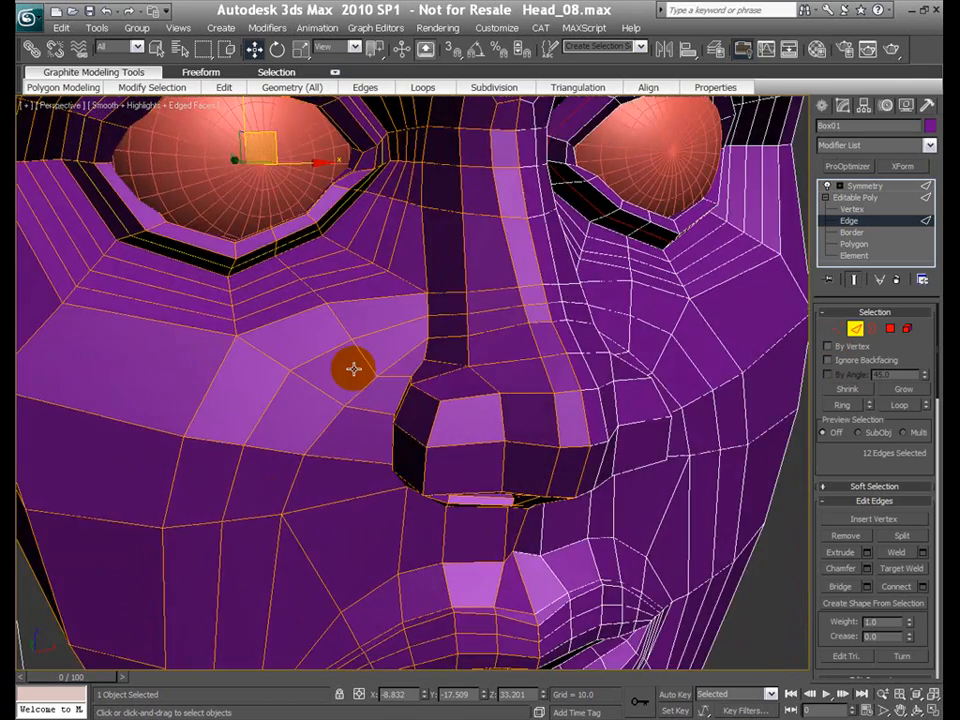
{"action": "right_click", "coordinate": [354, 369]}
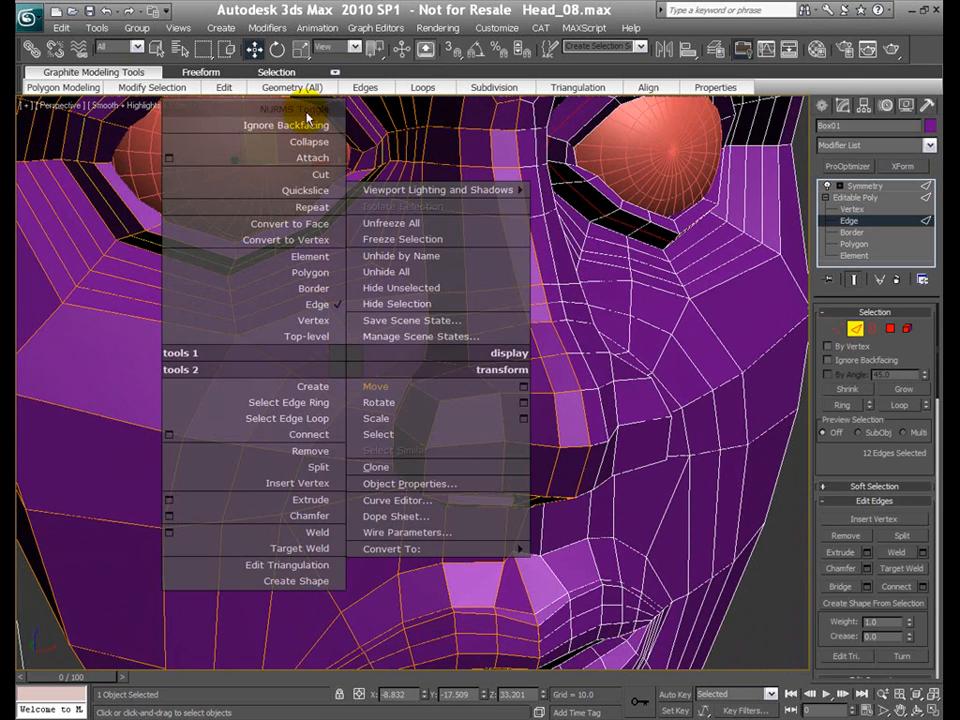